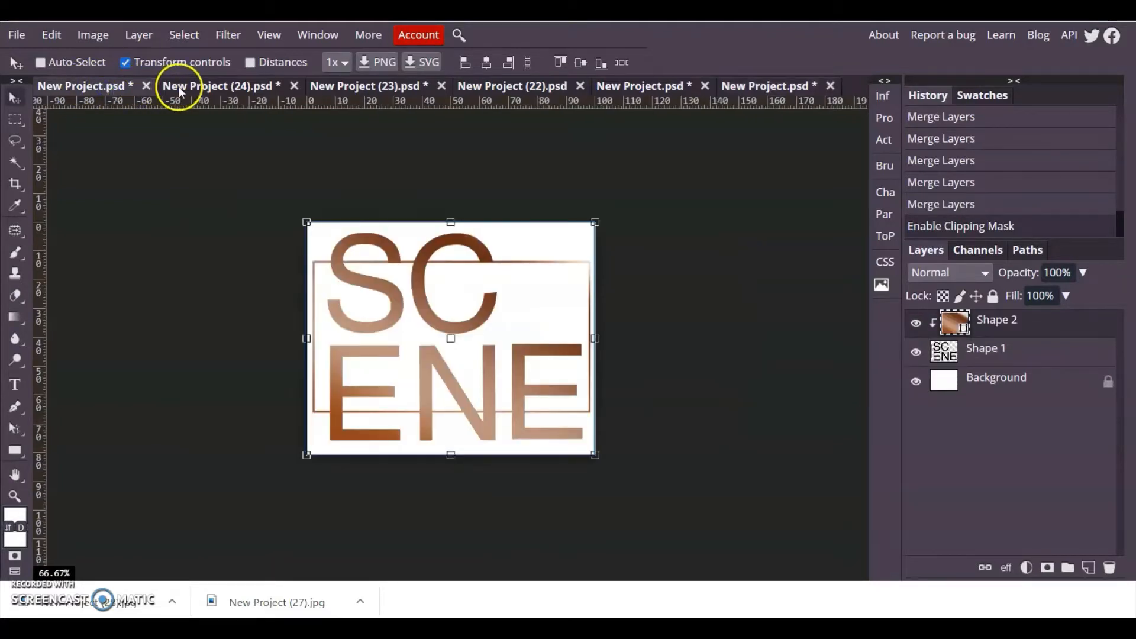
Browse the green SCENE, rainbow SCENE and FAVOUR documents, ending on the rainbow lowercase scene logo
left_click(218, 85)
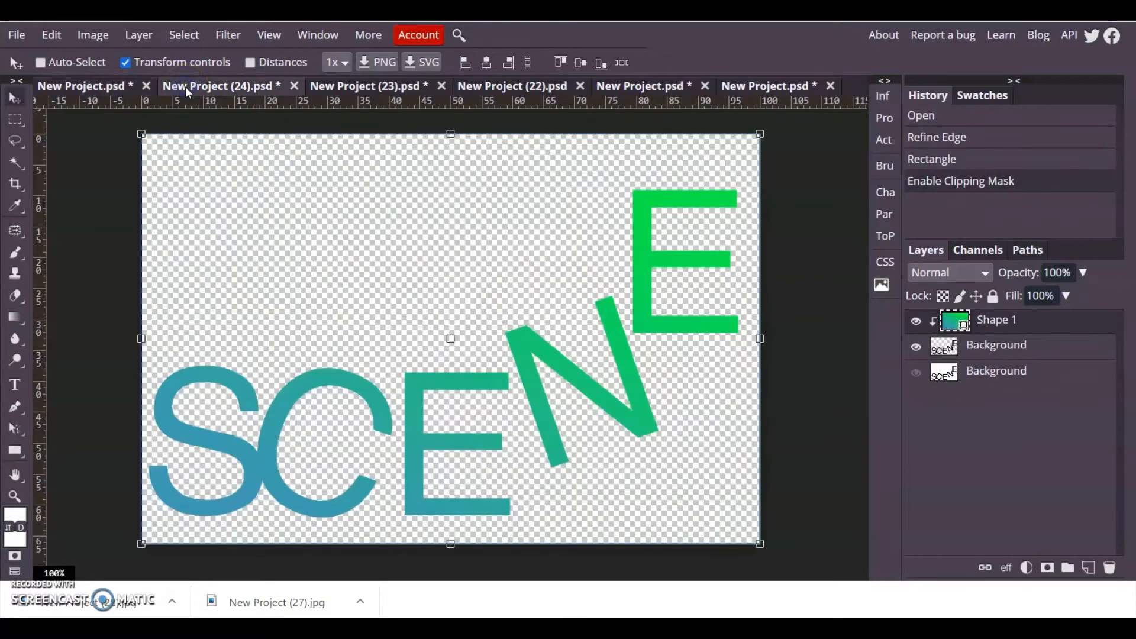
left_click(365, 85)
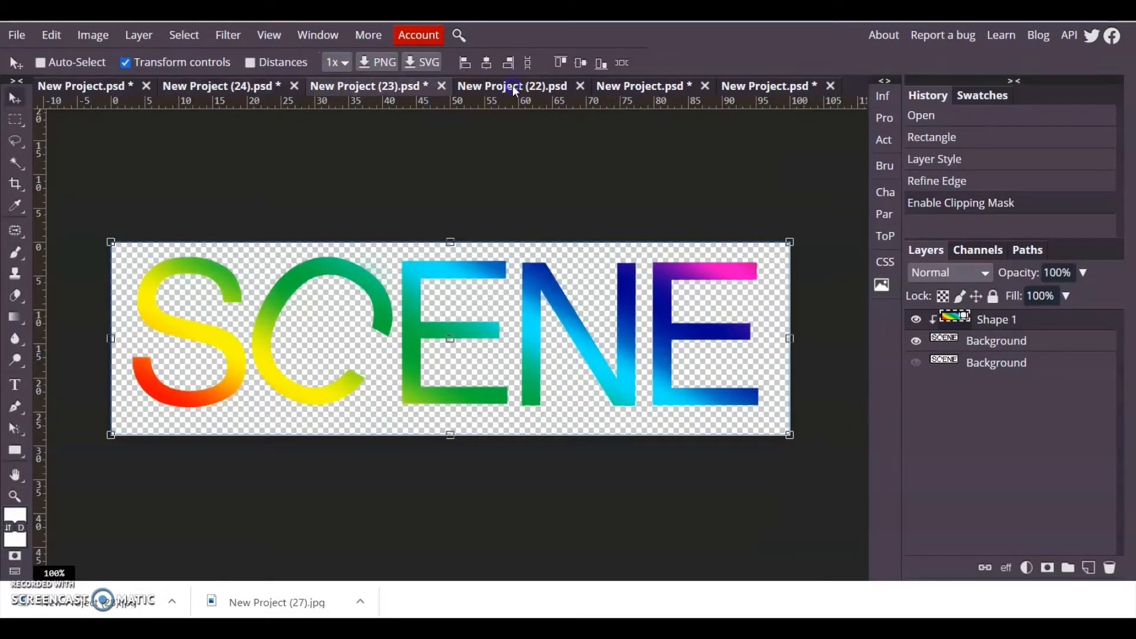
left_click(626, 85)
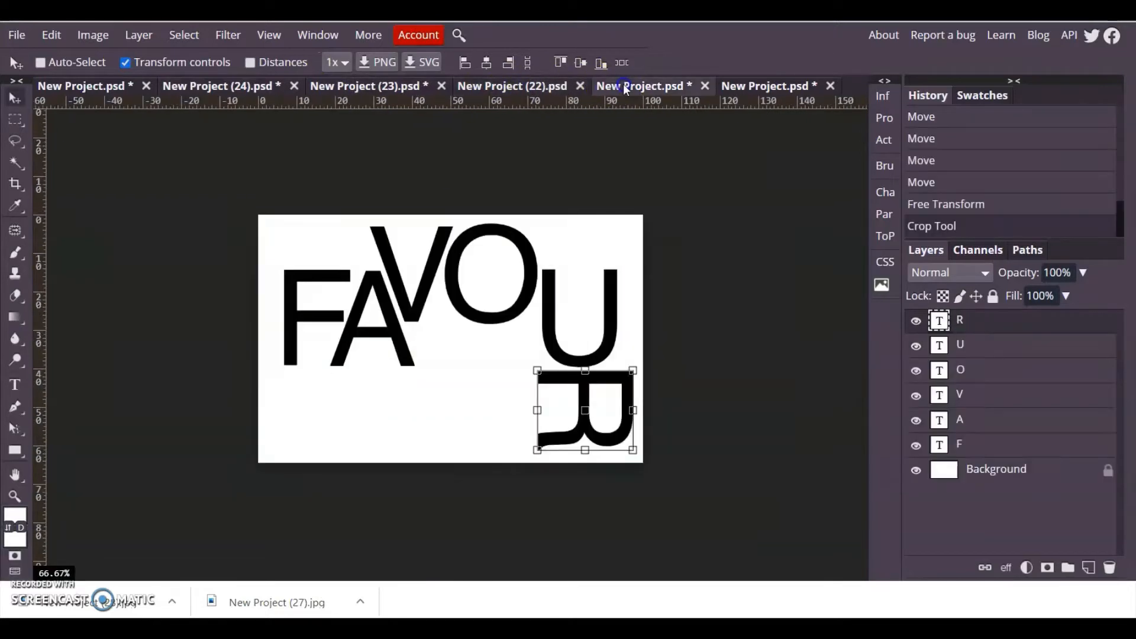
left_click(764, 85)
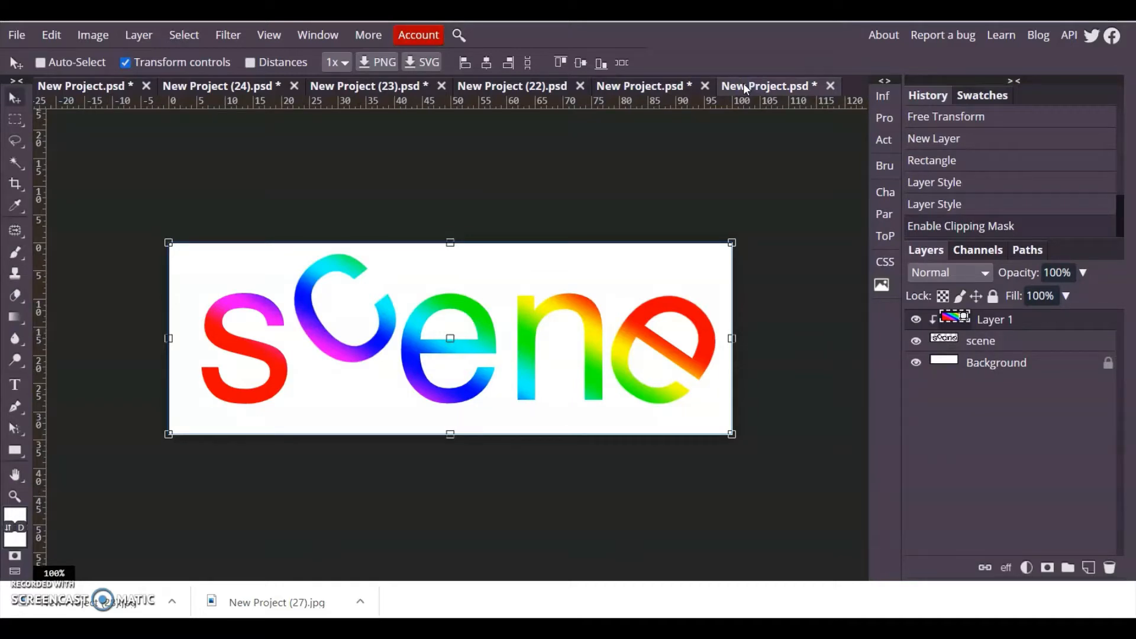
Revert to the plain black word via History, deselect, and crop the canvas around 'scene'
left_click(40, 62)
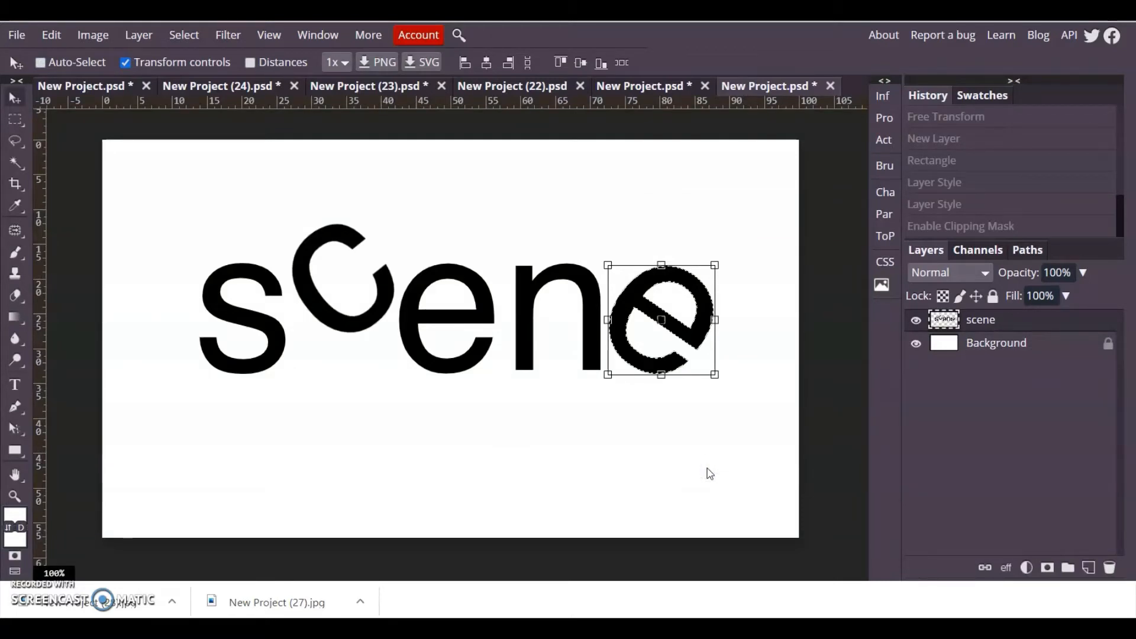
mouse_move(481, 381)
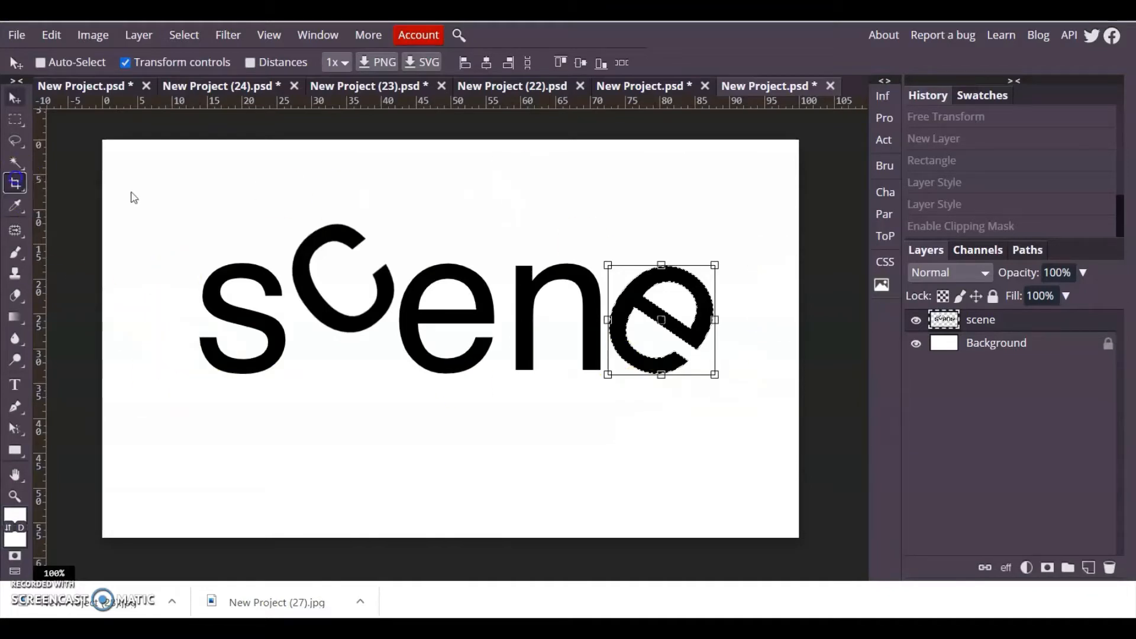
left_click(16, 183)
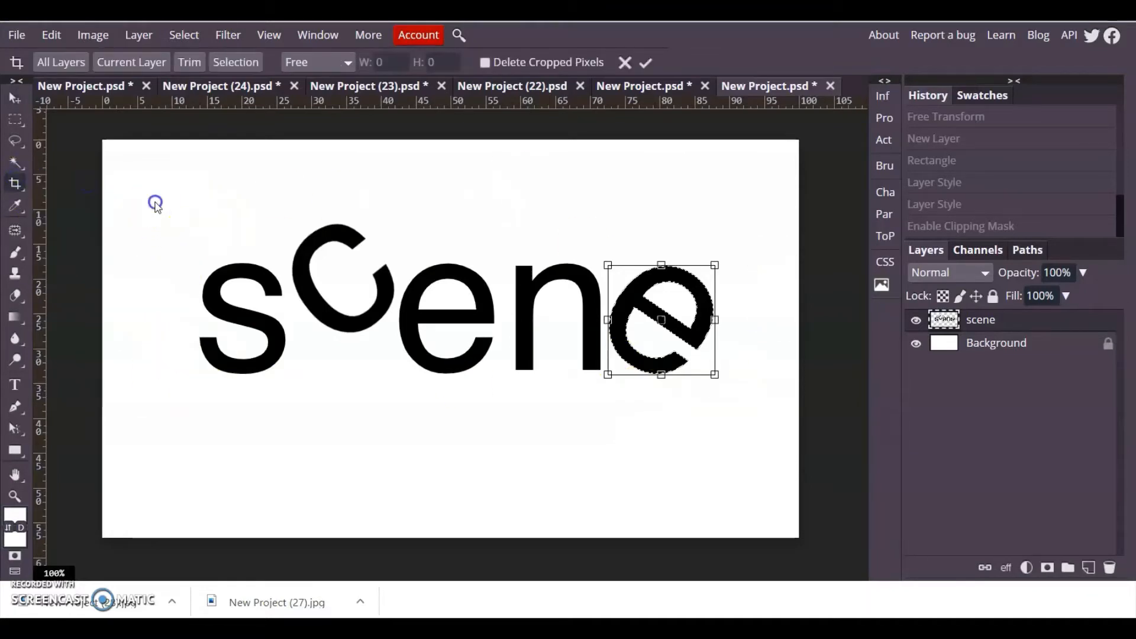
left_click(183, 34)
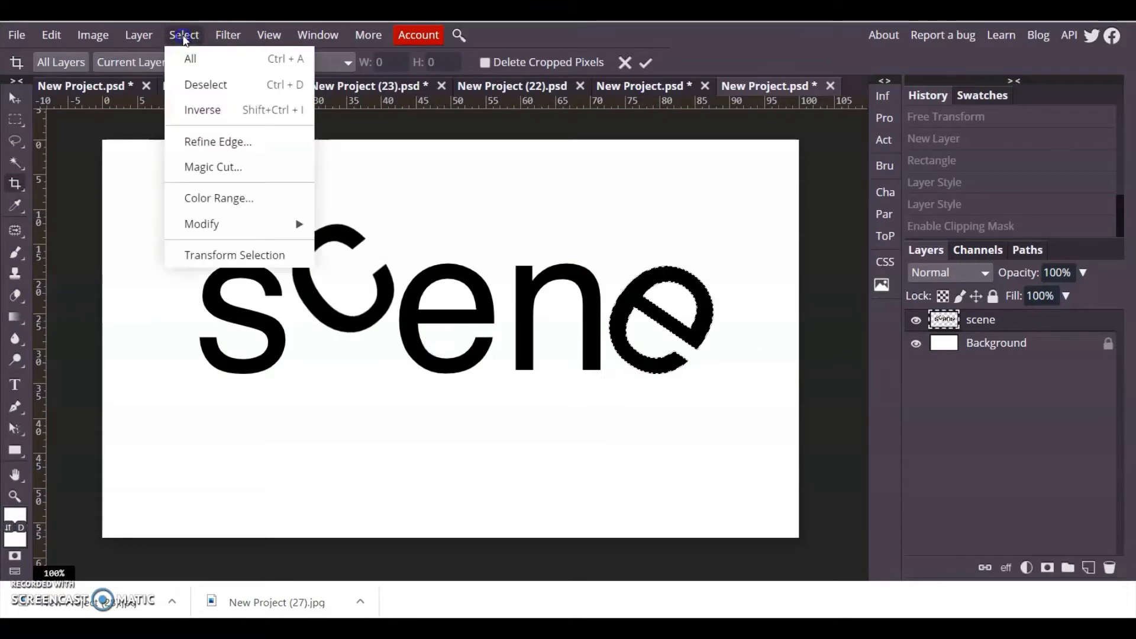
left_click(205, 85)
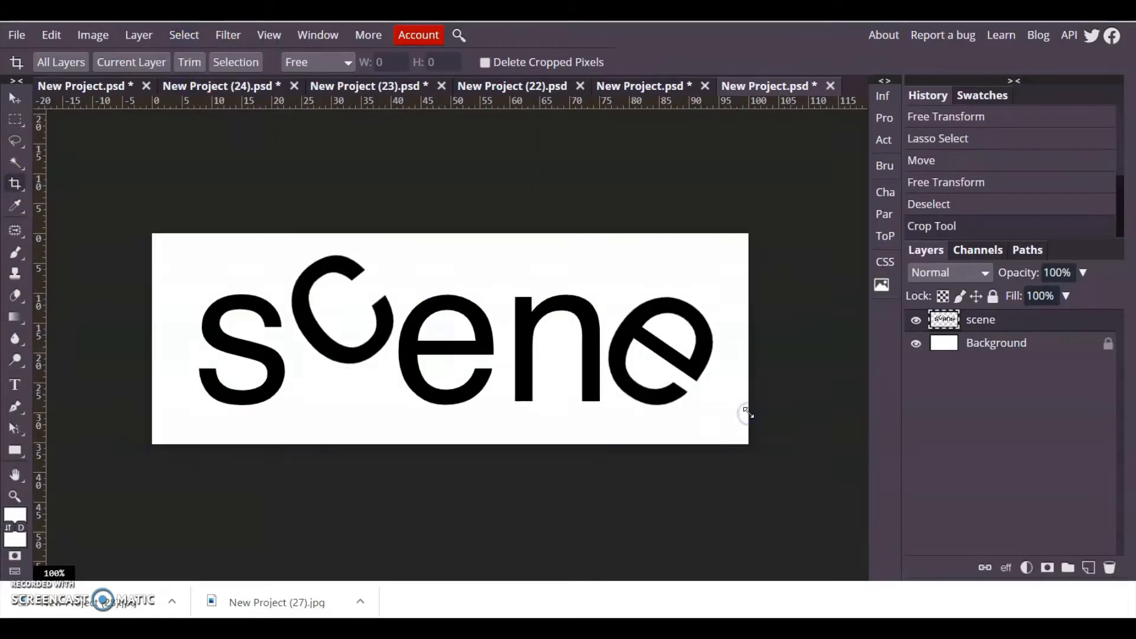
left_click(14, 449)
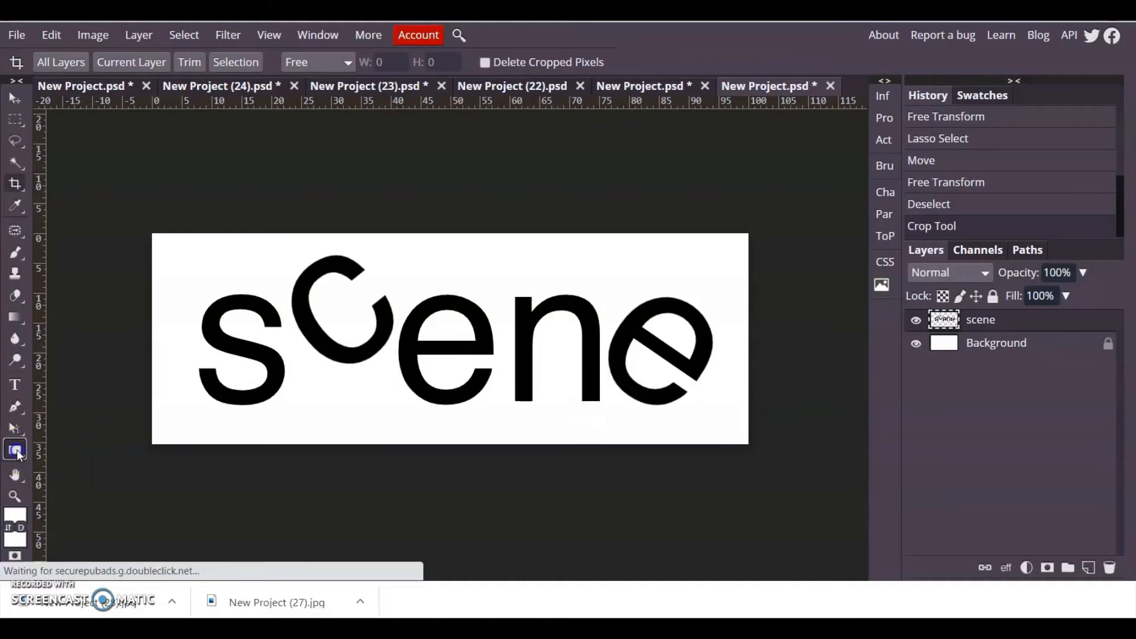
Draw a rectangle over the scene canvas and give it a solid red fill
left_click(14, 450)
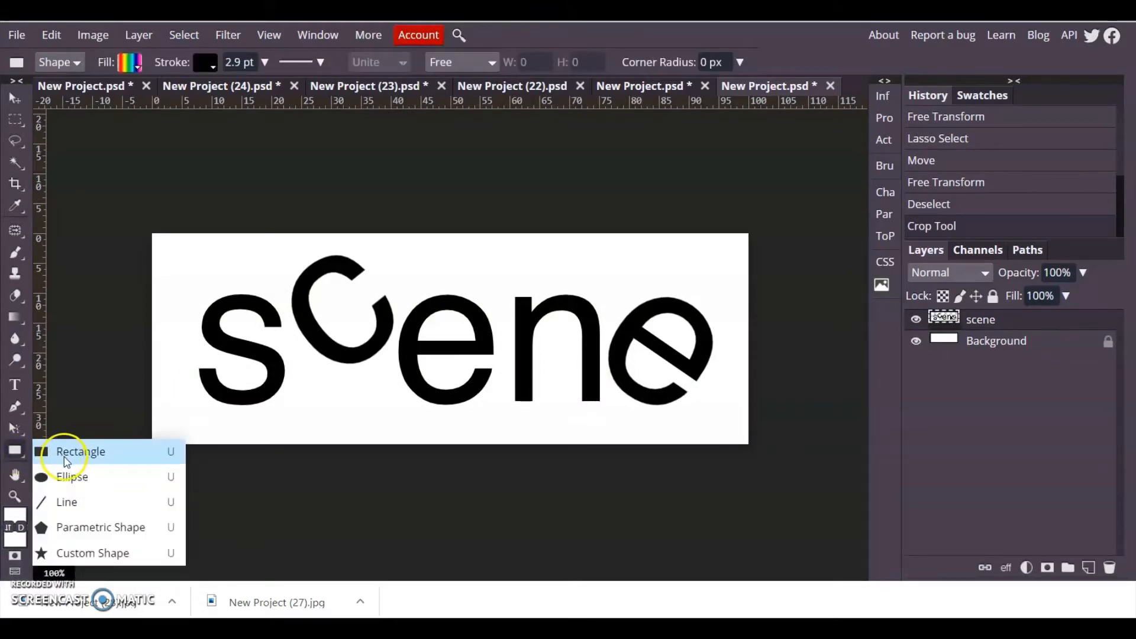
left_click(80, 452)
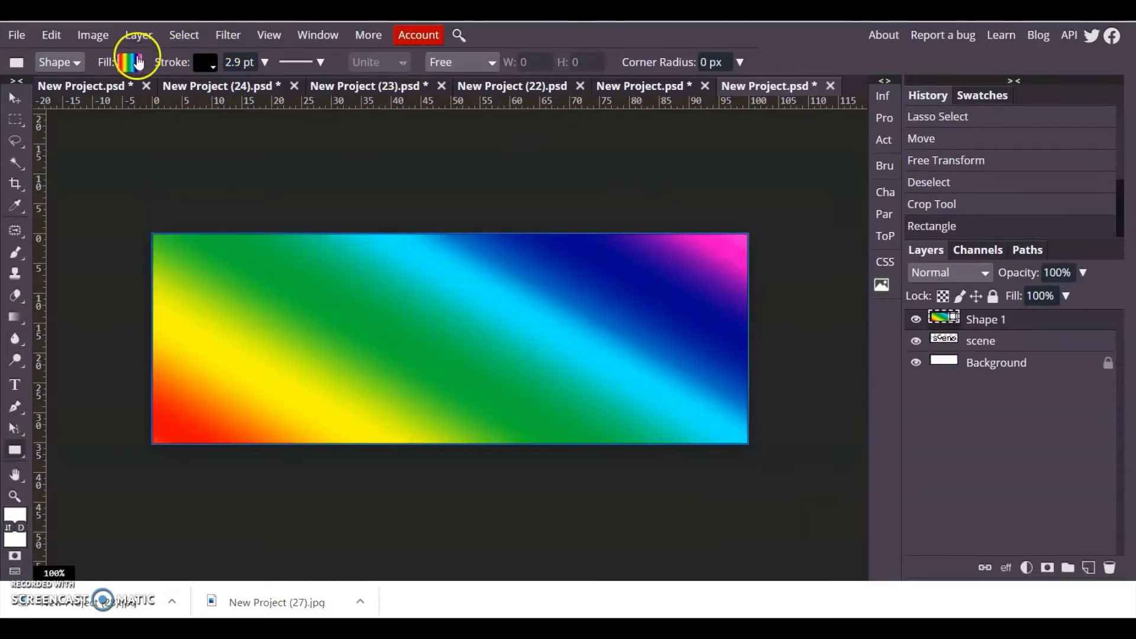
left_click(130, 62)
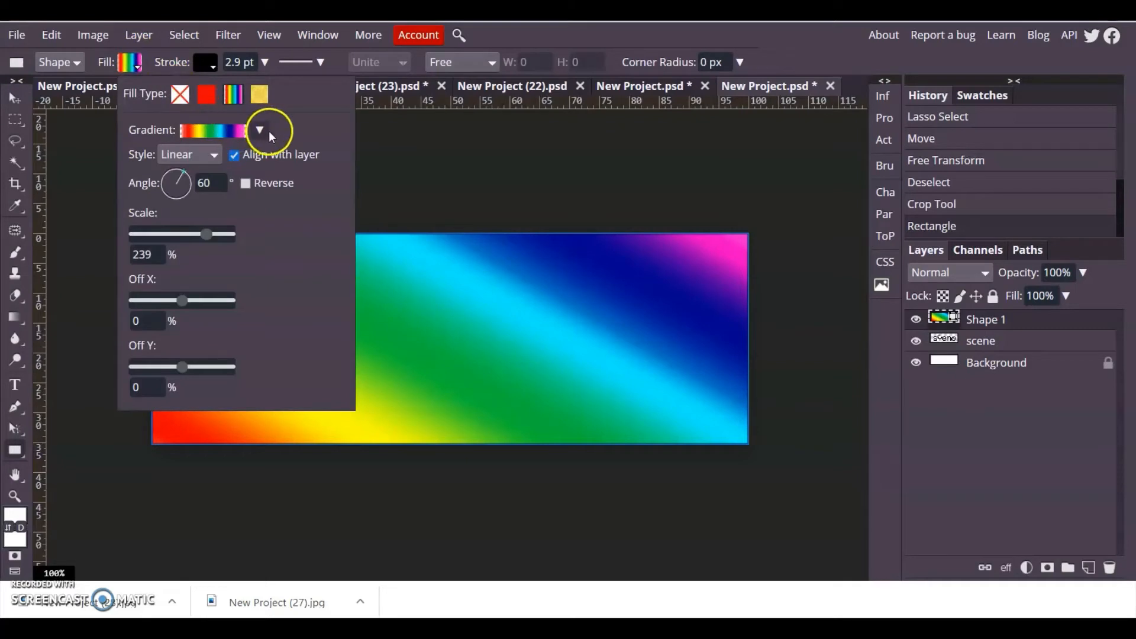
left_click(206, 94)
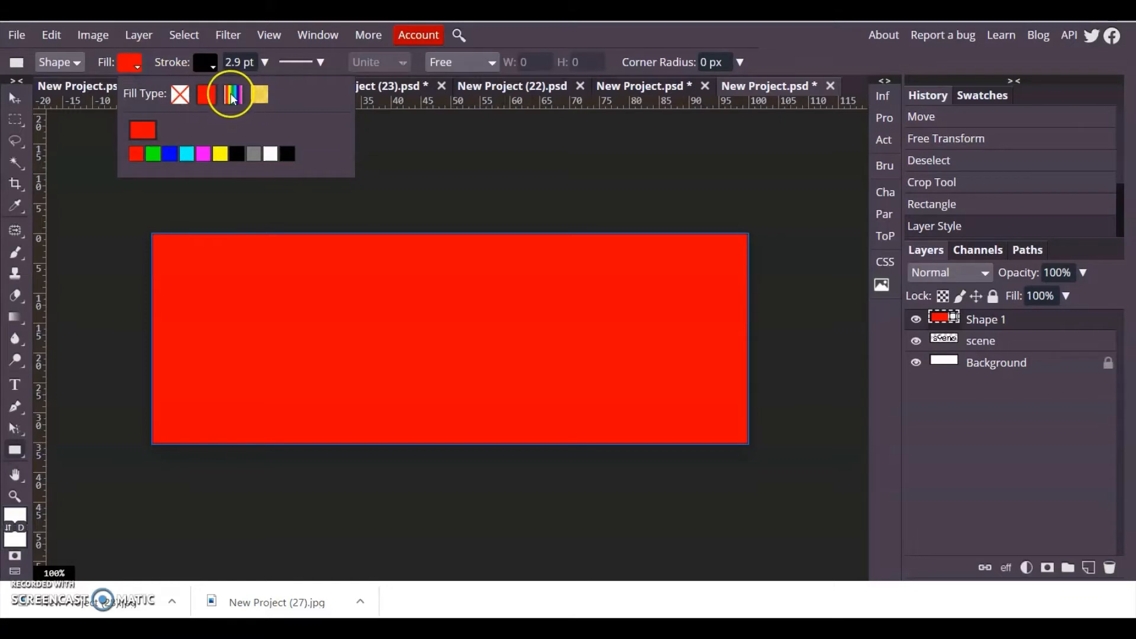
Change the rectangle's fill to the blue-red-yellow preset gradient
left_click(232, 94)
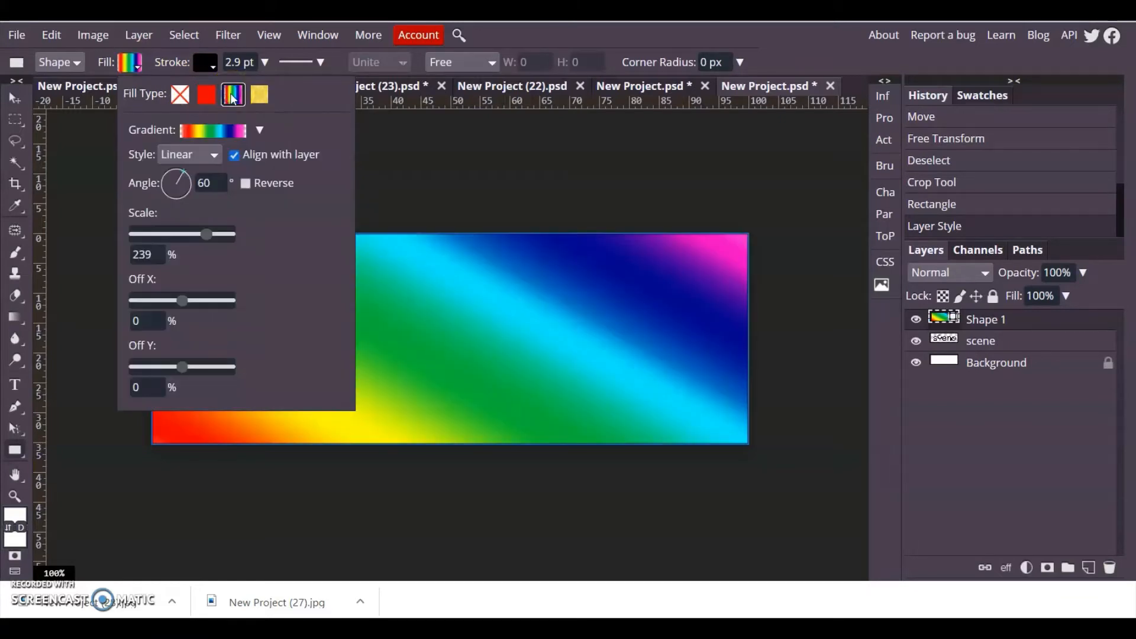
left_click(258, 130)
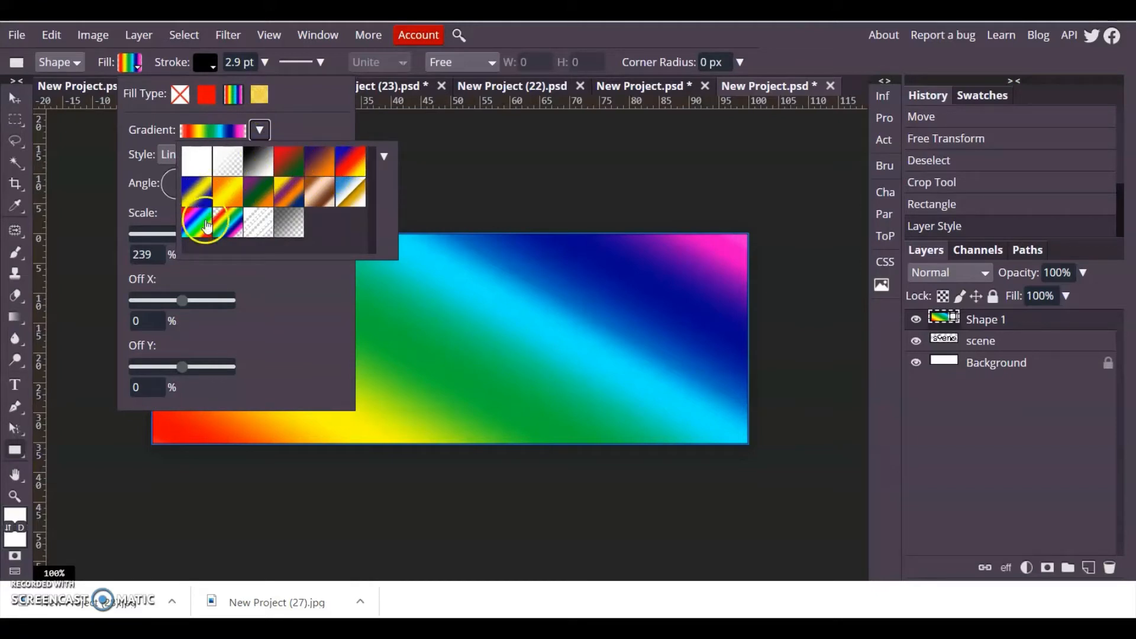
mouse_move(263, 185)
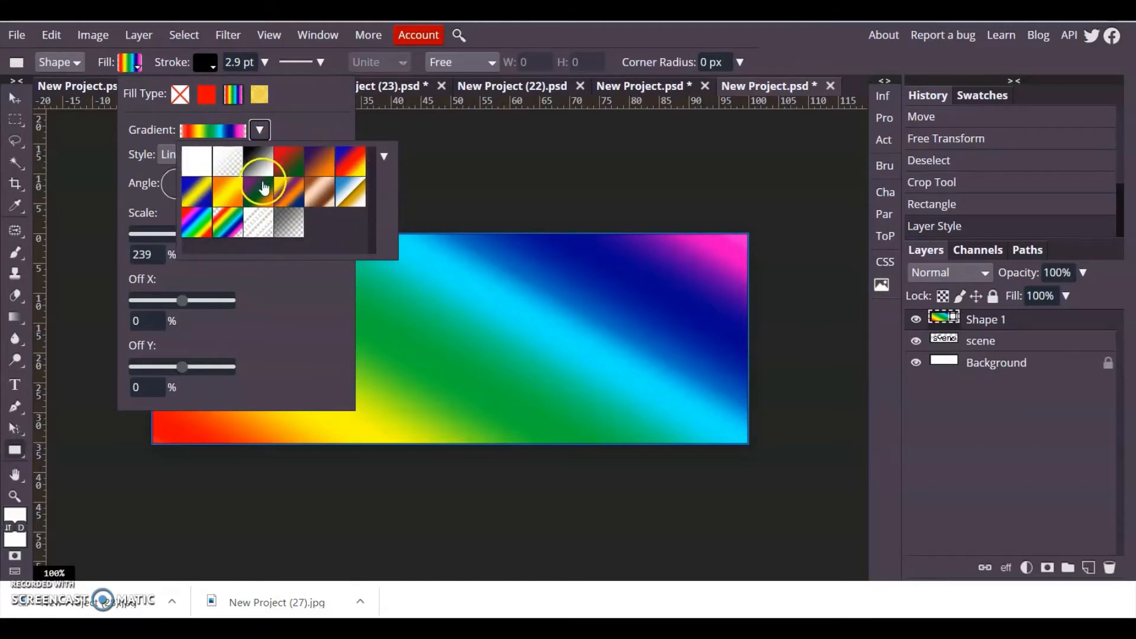
mouse_move(237, 196)
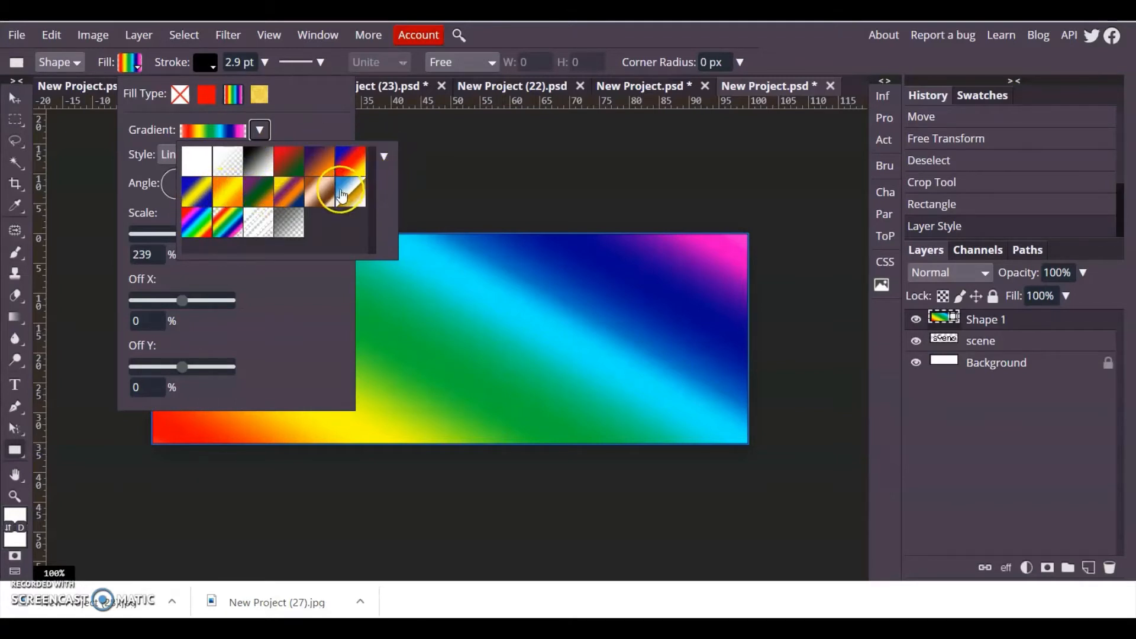
mouse_move(343, 193)
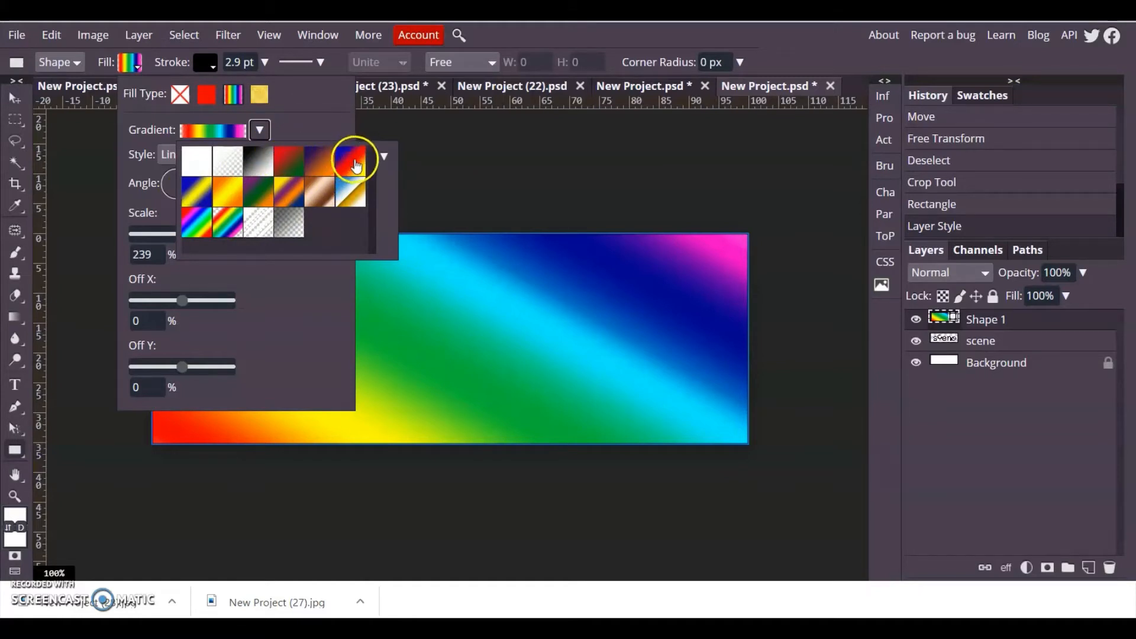
left_click(350, 163)
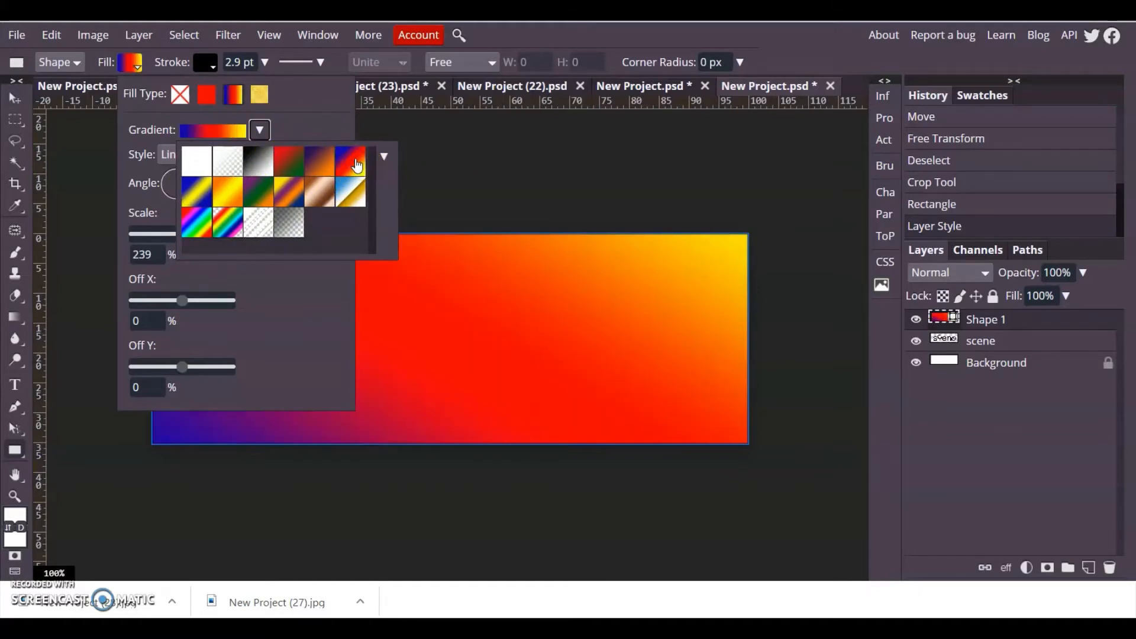
left_click(258, 131)
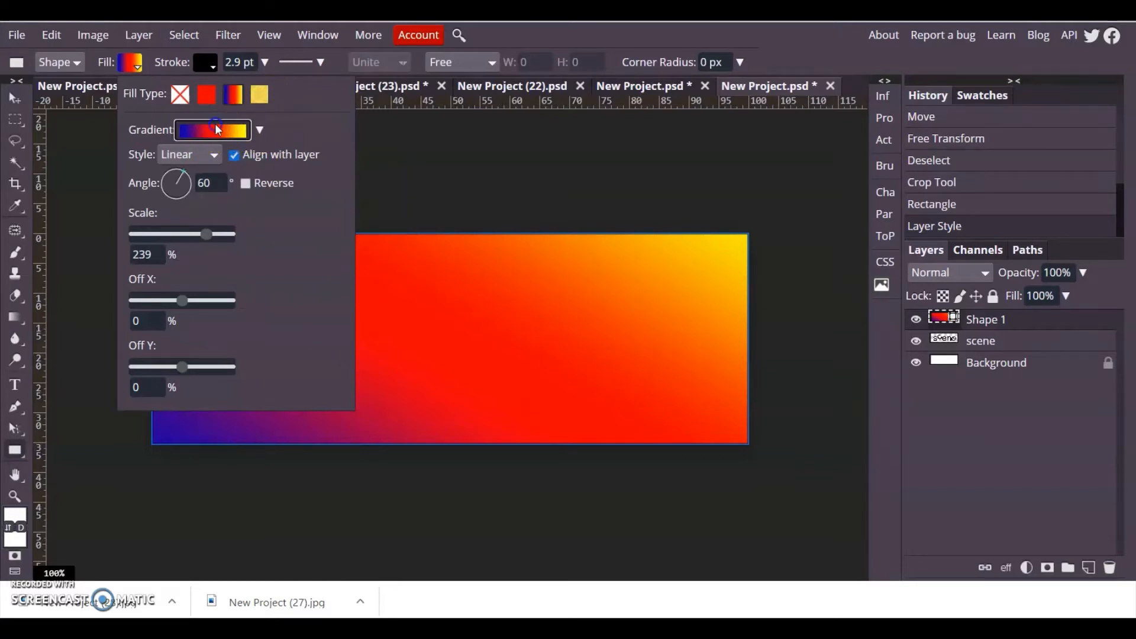
Edit the gradient stops to dark blue, light cyan and magenta and confirm
left_click(213, 129)
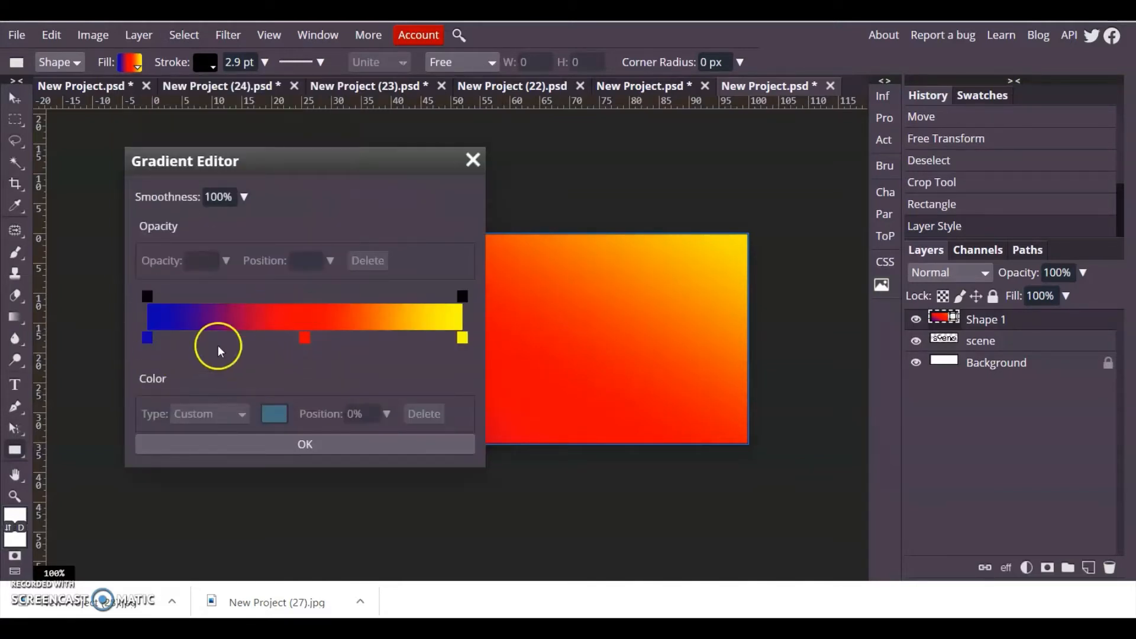
left_click(305, 338)
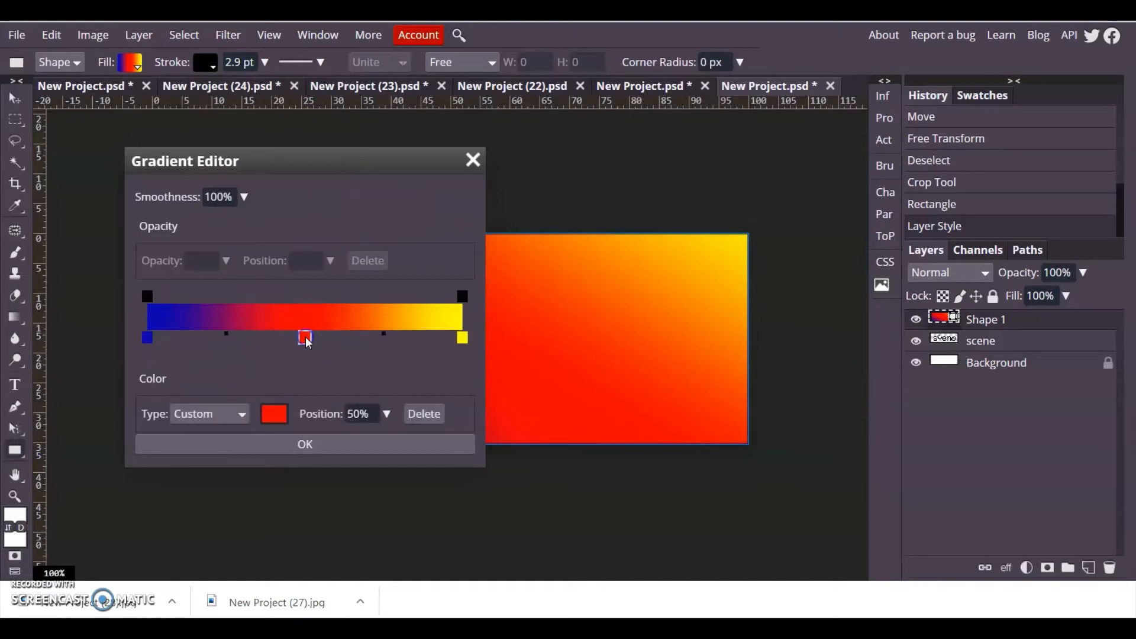
left_click(275, 414)
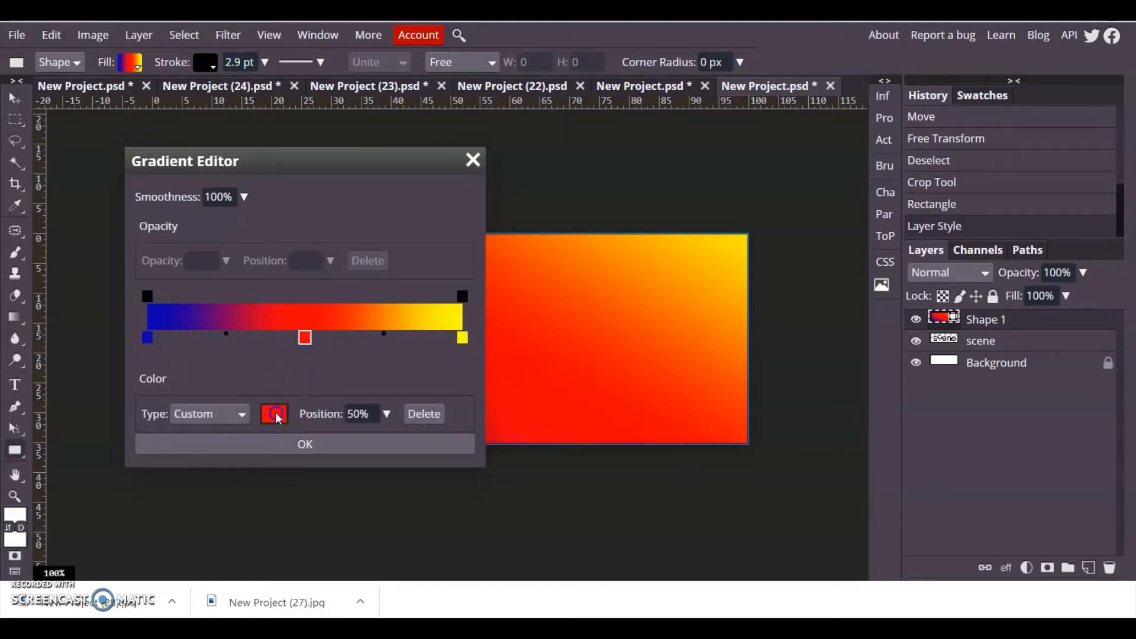
left_click(274, 414)
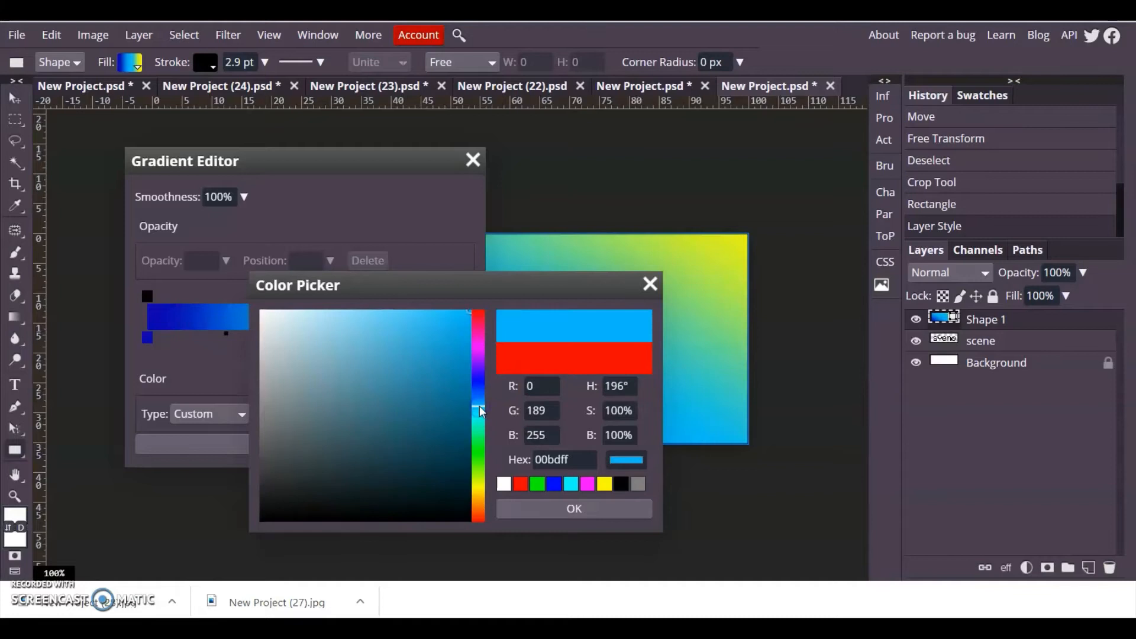
left_click(573, 509)
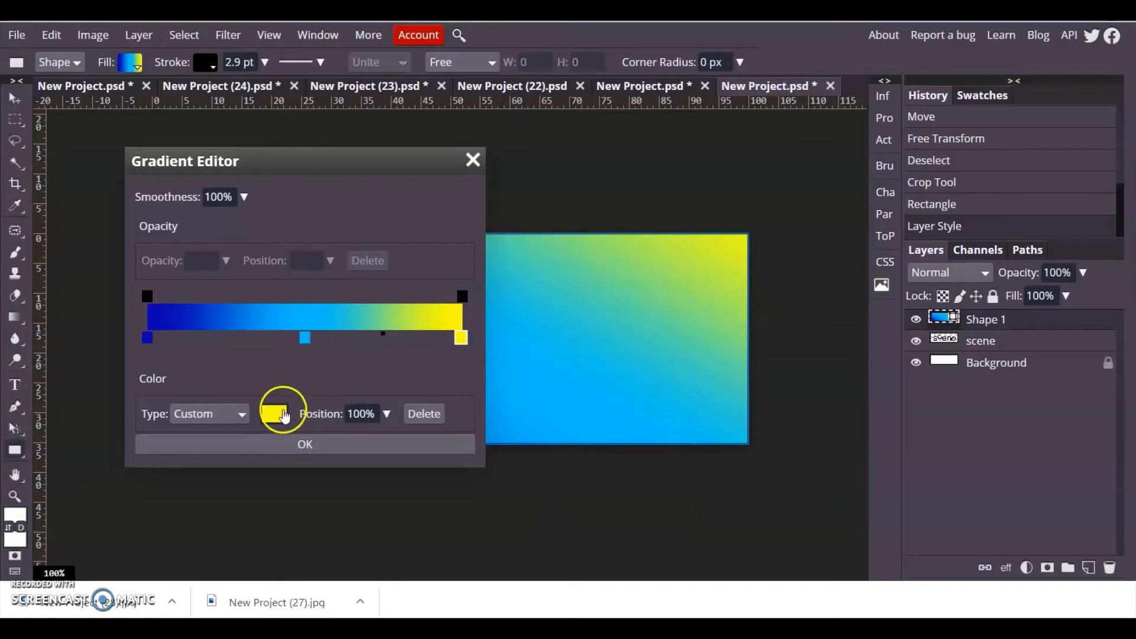
left_click(277, 414)
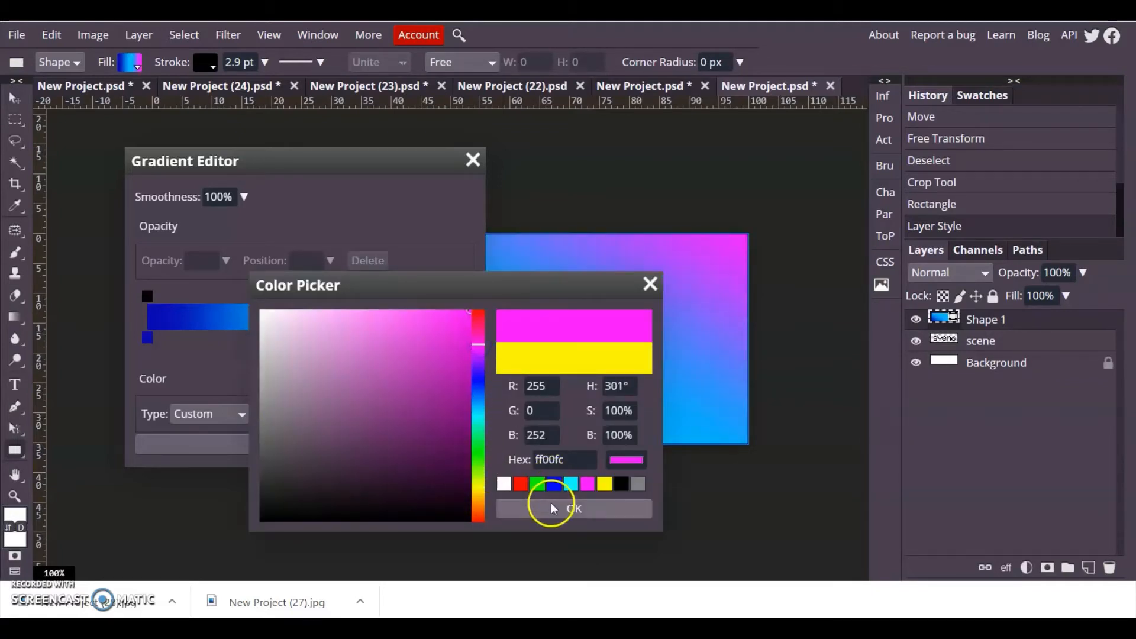
left_click(574, 509)
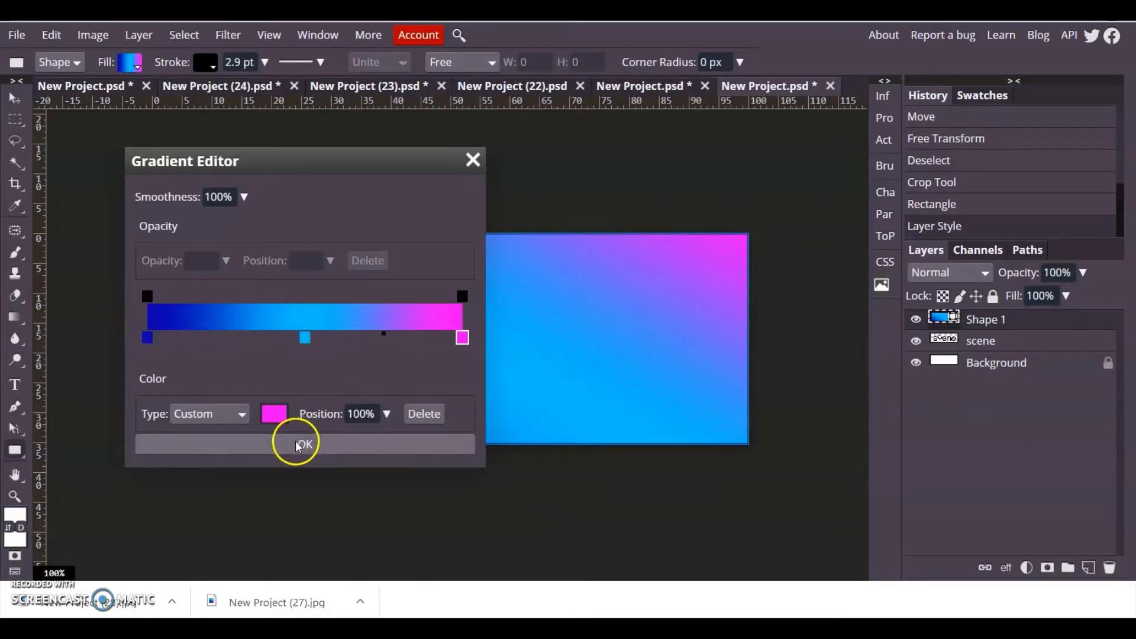
left_click(304, 443)
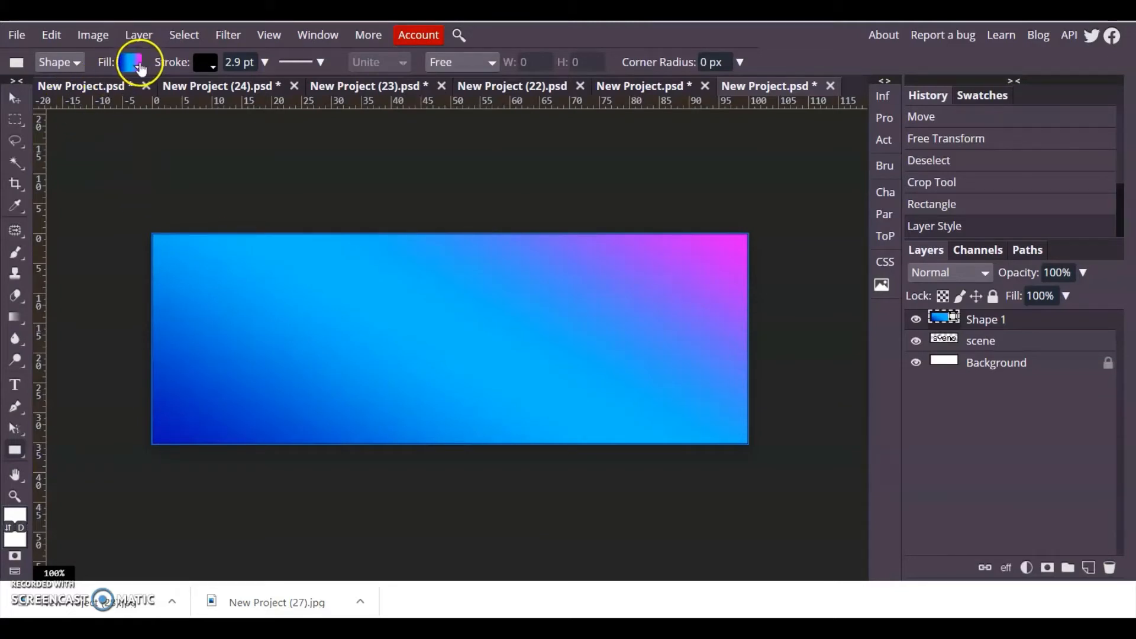
Reduce the rectangle's gradient scale from 239% to about 74%
left_click(132, 62)
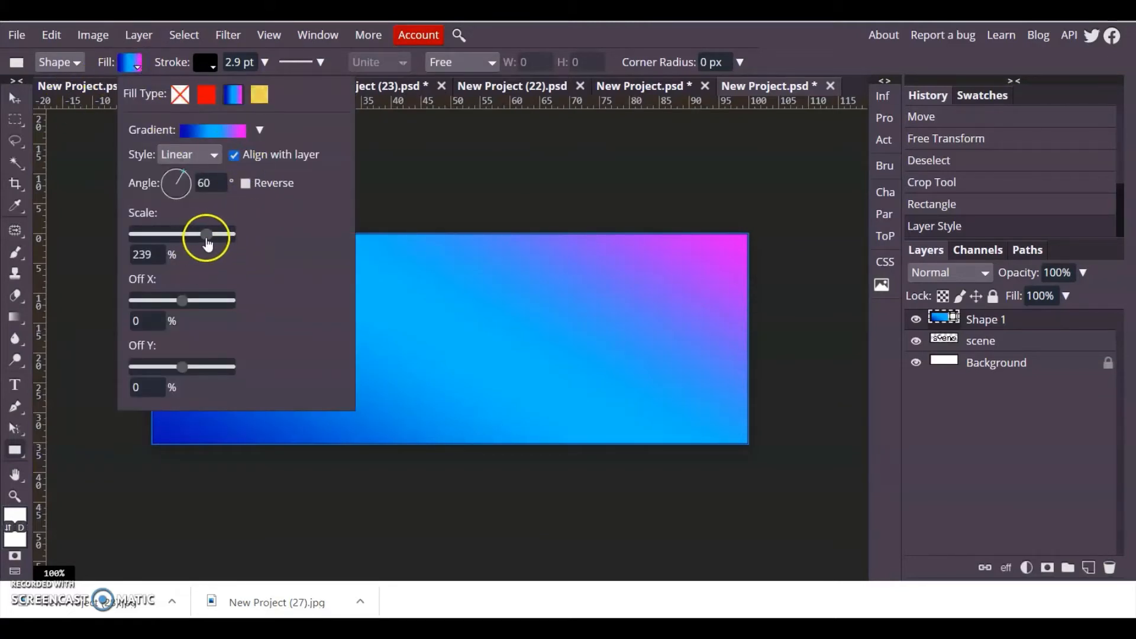
left_click_drag(208, 234, 182, 234)
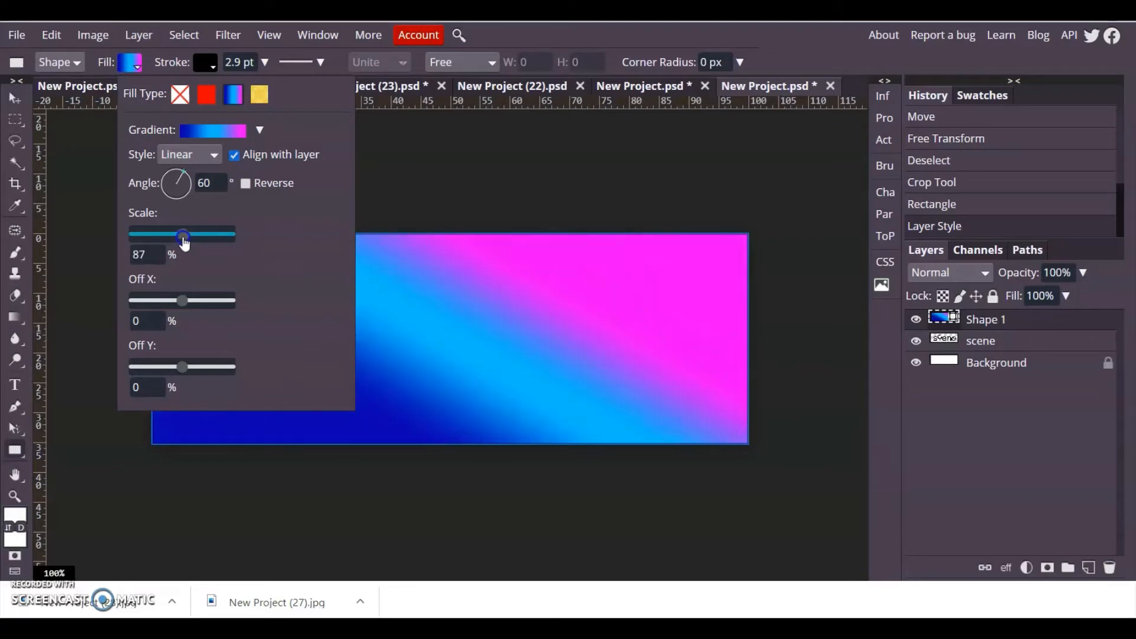
left_click_drag(183, 237, 180, 237)
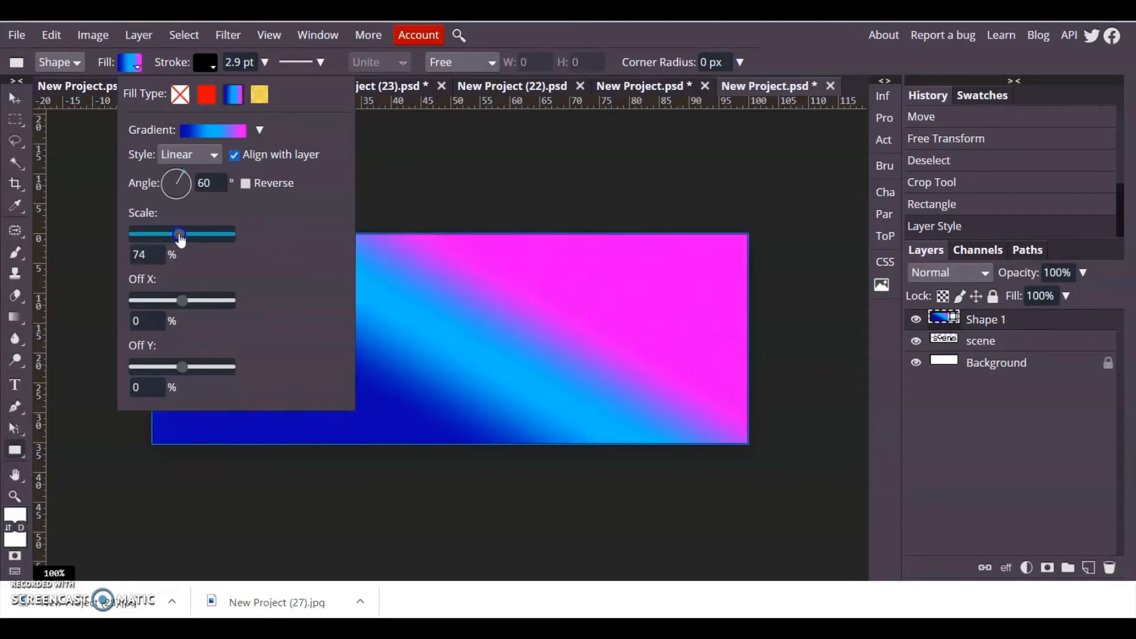
left_click_drag(179, 236, 187, 235)
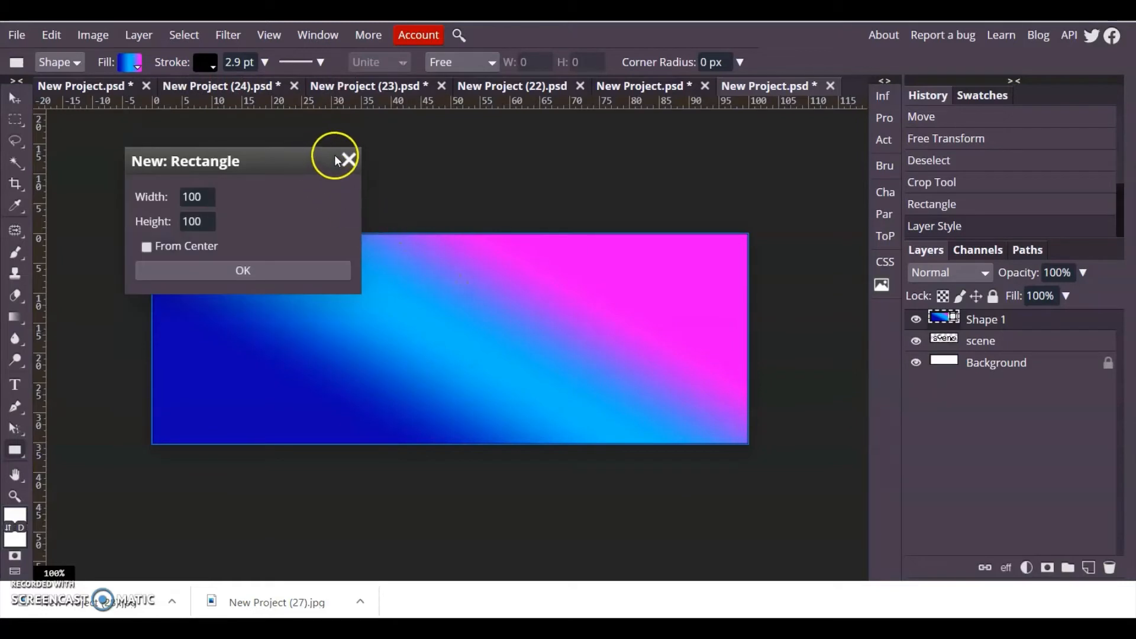
Cancel the New Rectangle dialog and switch to the black uppercase SCENE document
left_click(349, 158)
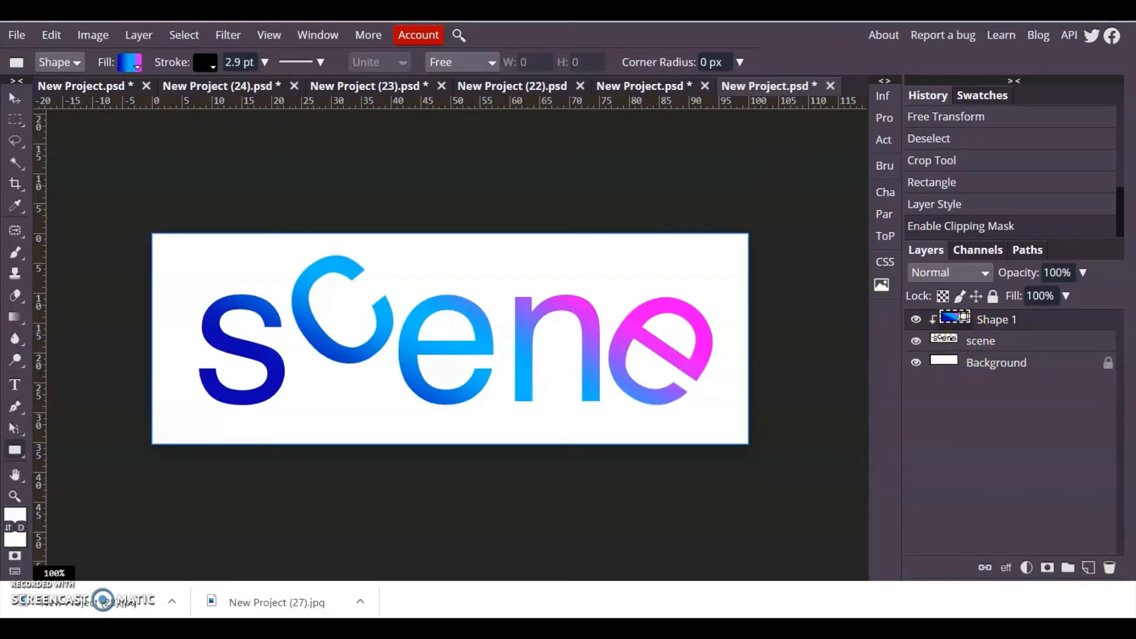
left_click(366, 86)
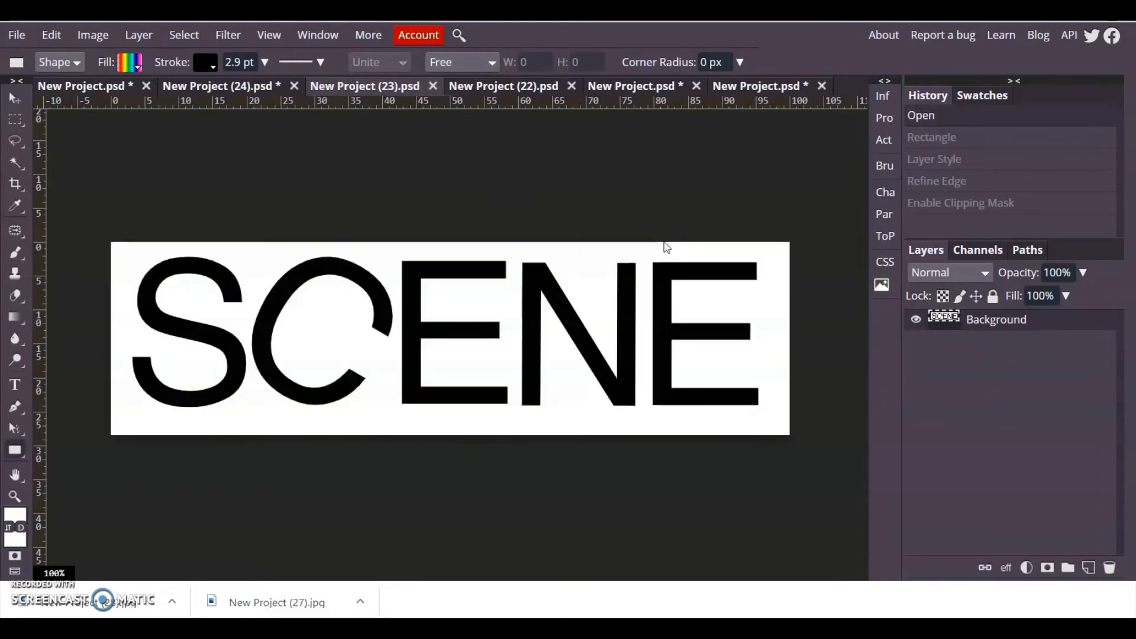
mouse_move(764, 201)
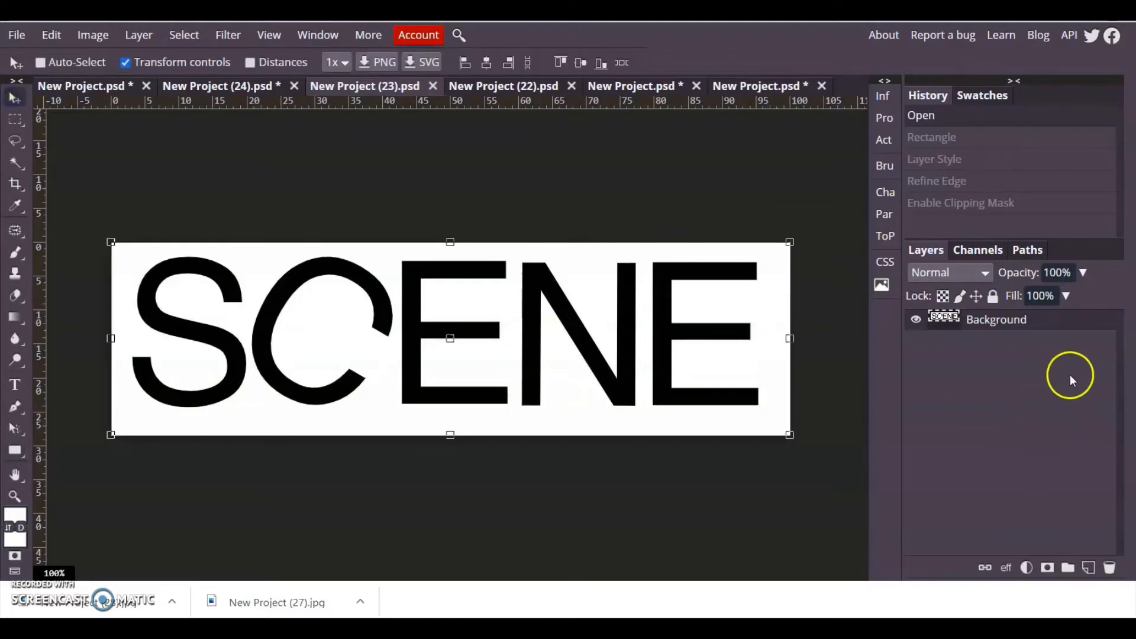
mouse_move(987, 338)
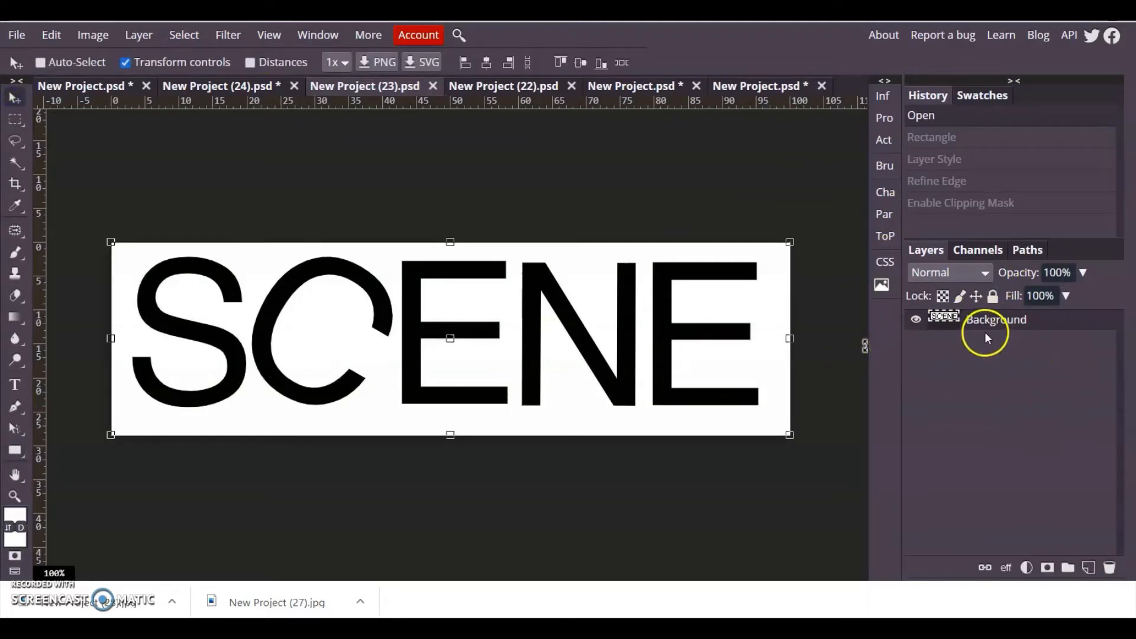
mouse_move(949, 328)
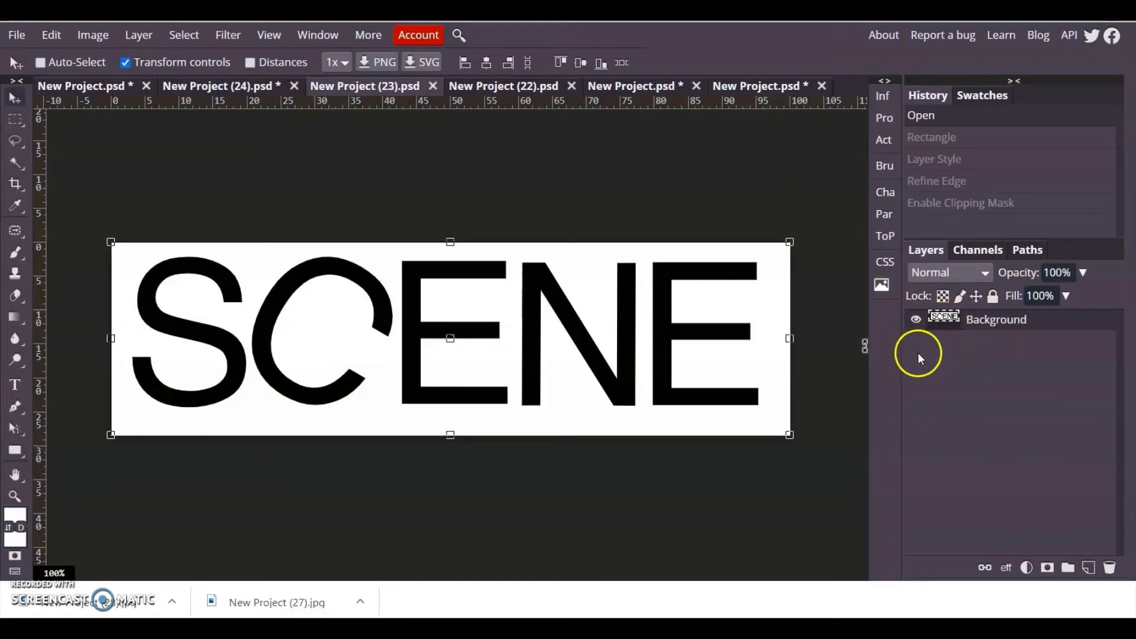
mouse_move(1044, 331)
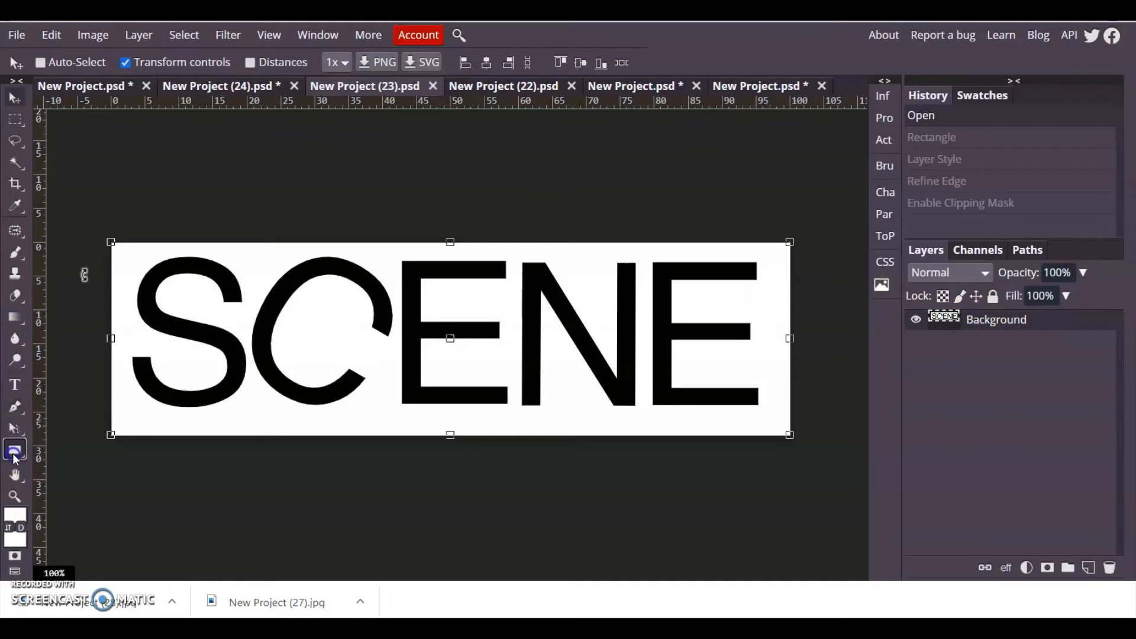
left_click(15, 449)
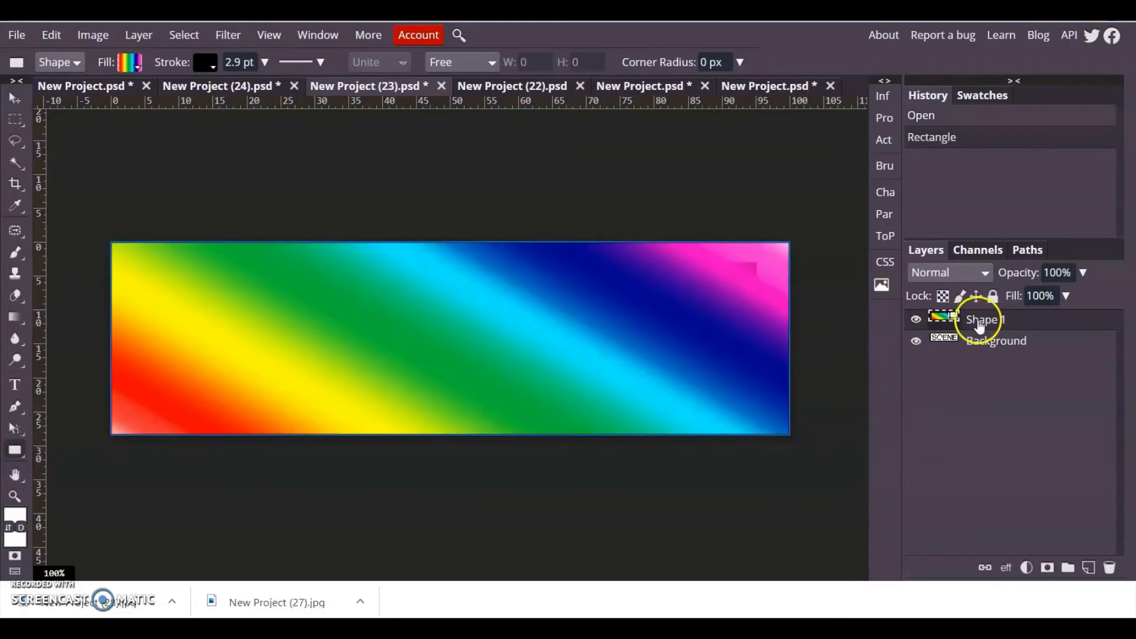
right_click(982, 320)
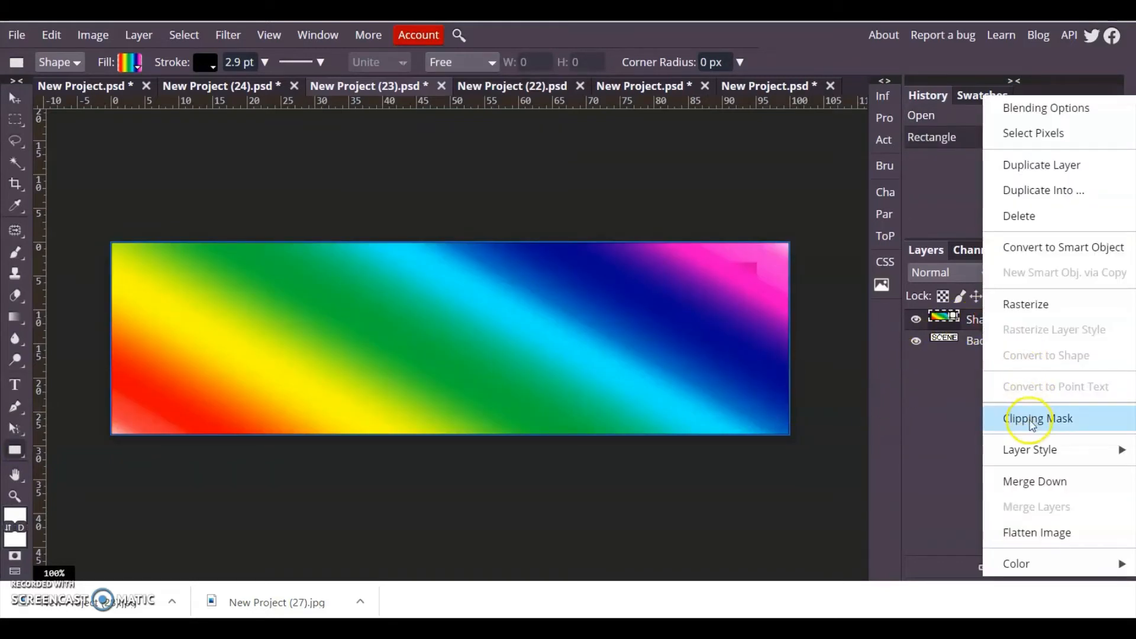
left_click(1039, 419)
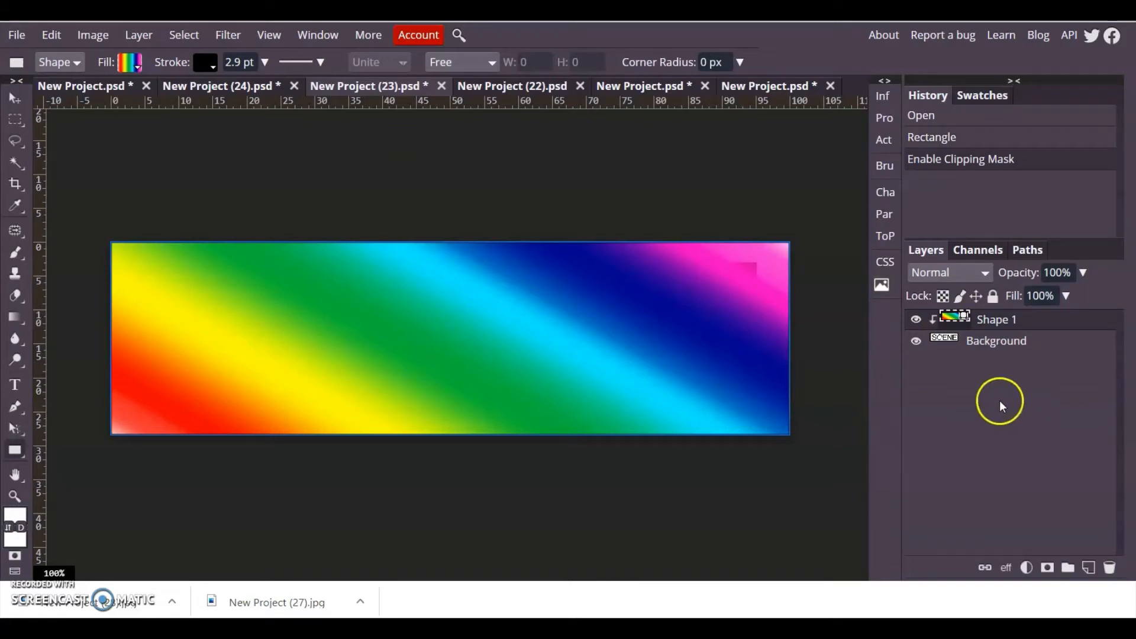
mouse_move(1002, 349)
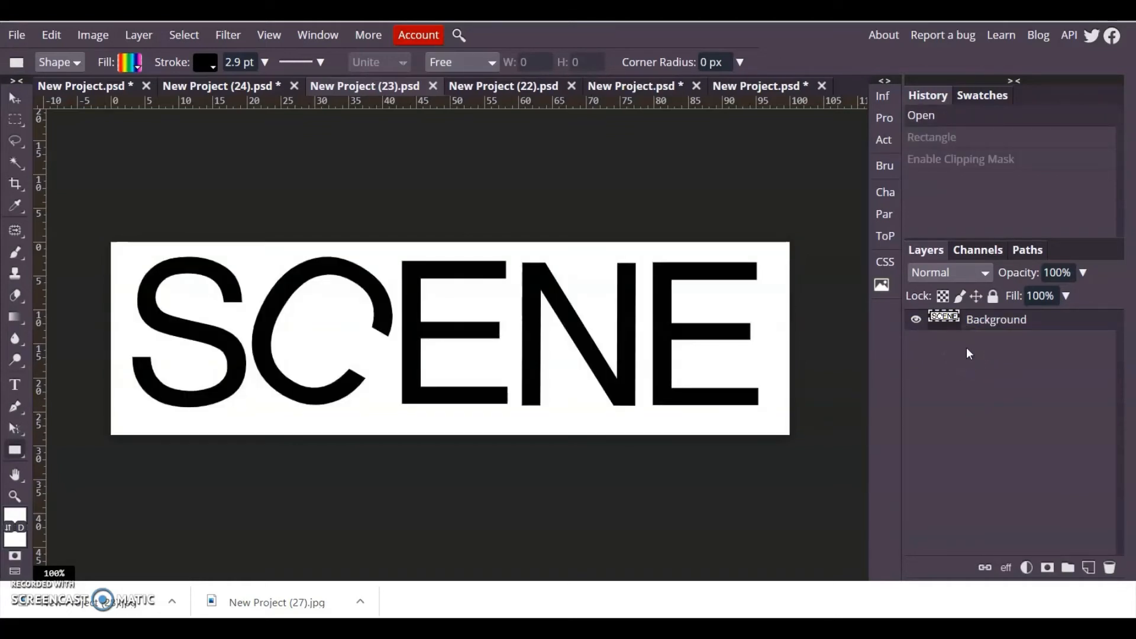
mouse_move(334, 125)
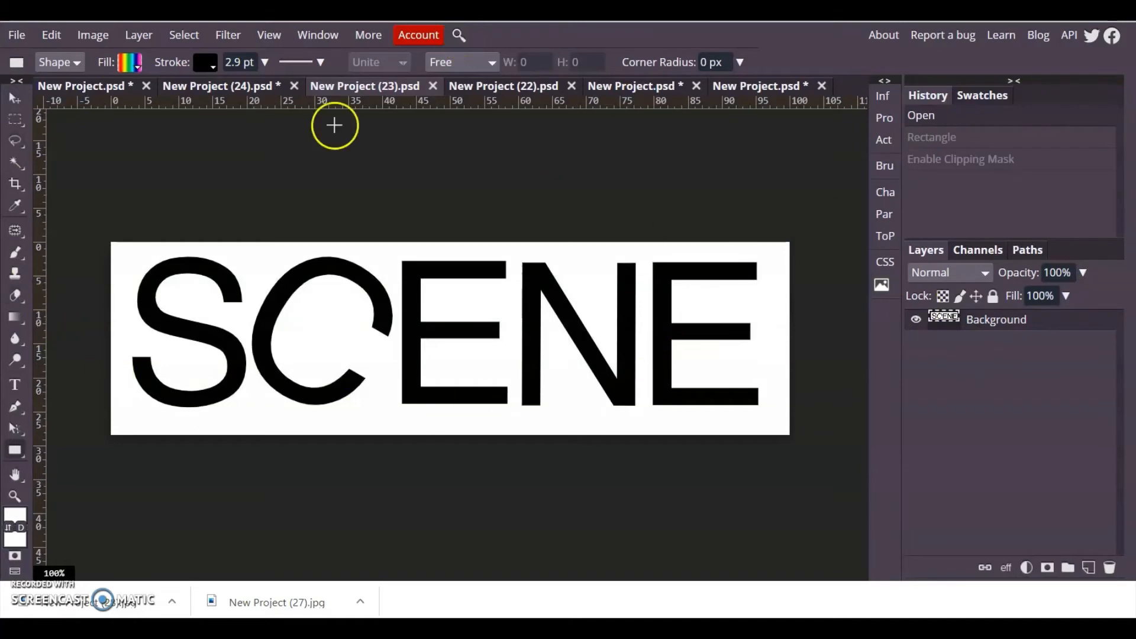
mouse_move(901, 341)
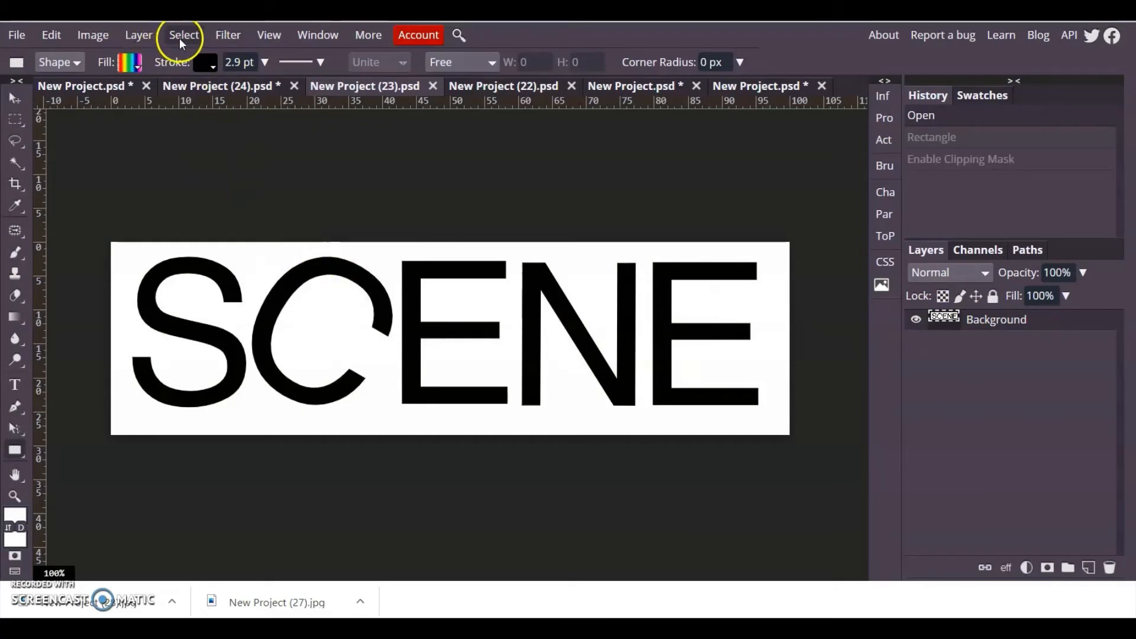
Start Magic Cut on the SCENE letters and shrink the marking brush to a few pixels
left_click(184, 34)
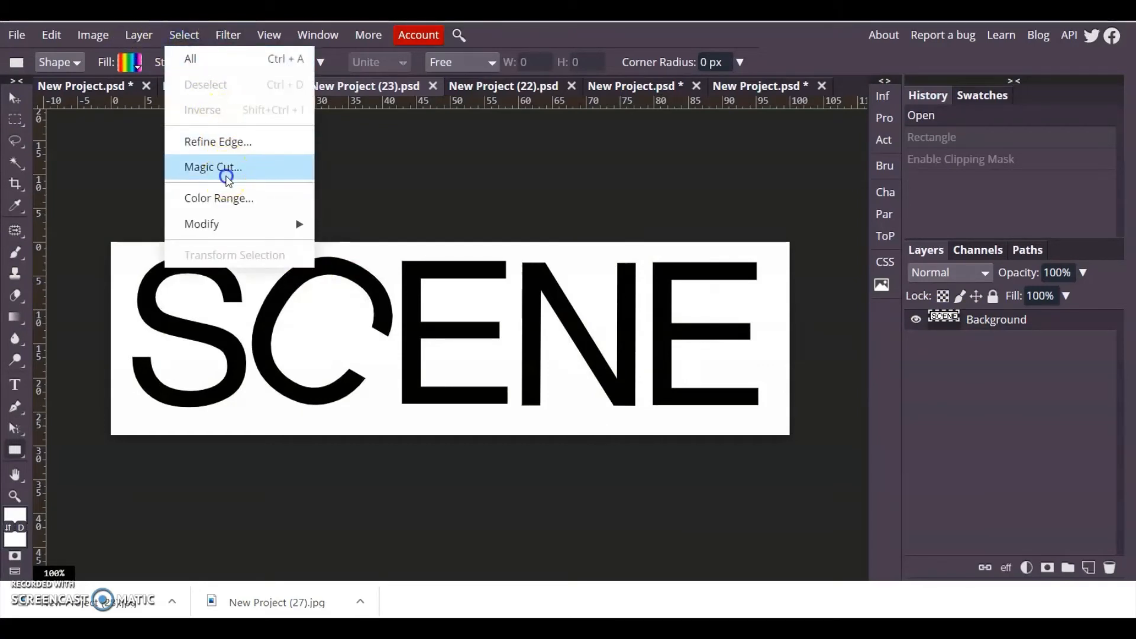
left_click(213, 167)
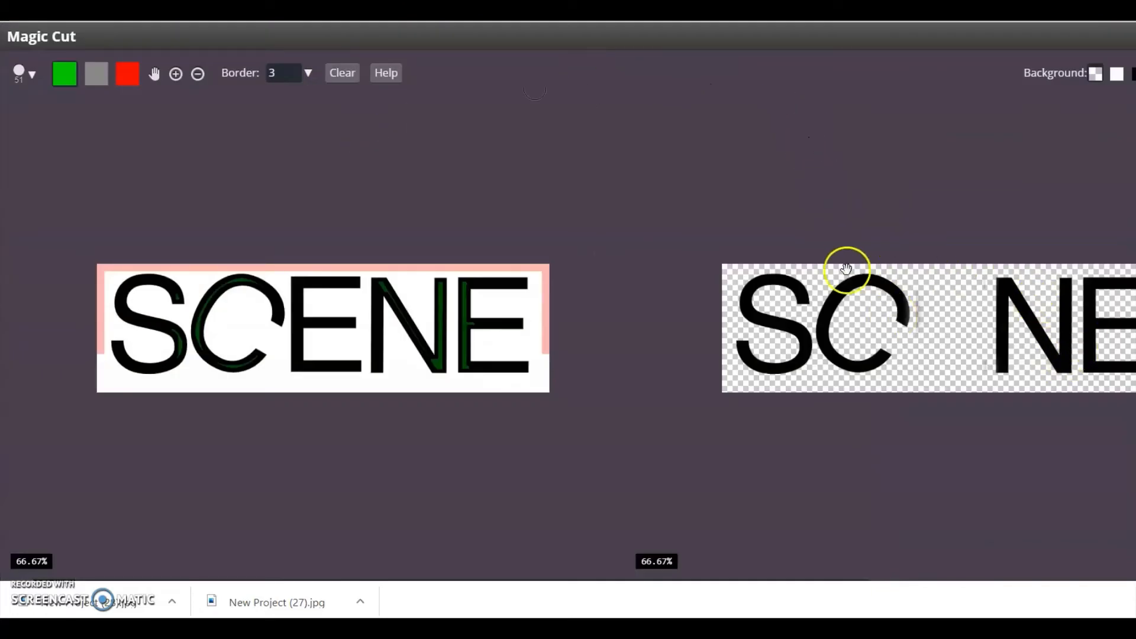
mouse_move(705, 305)
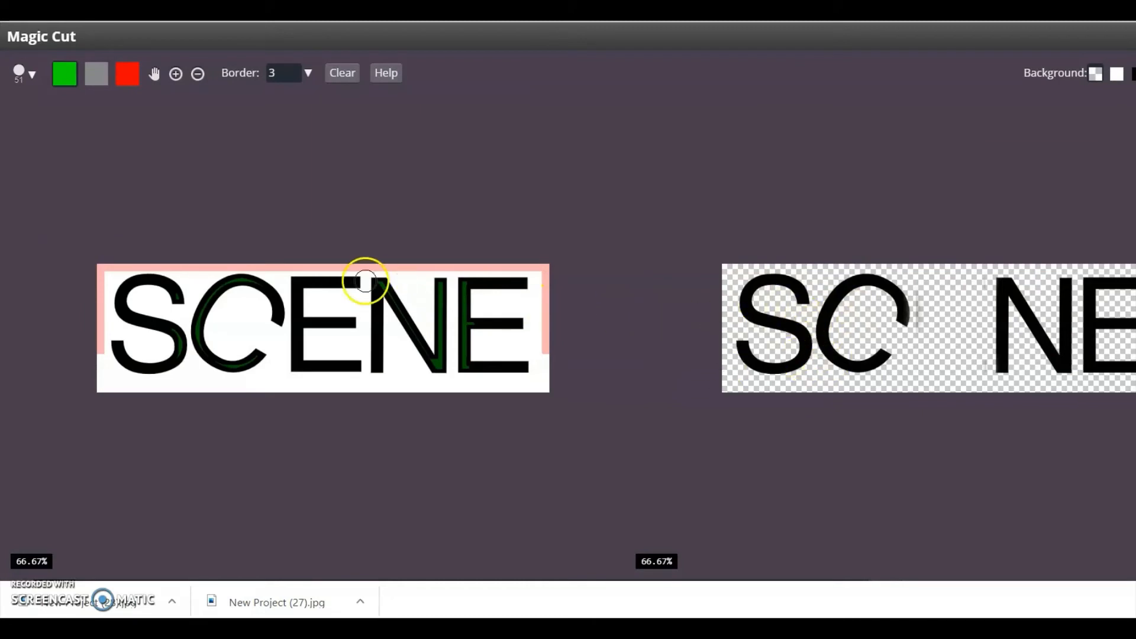
mouse_move(816, 309)
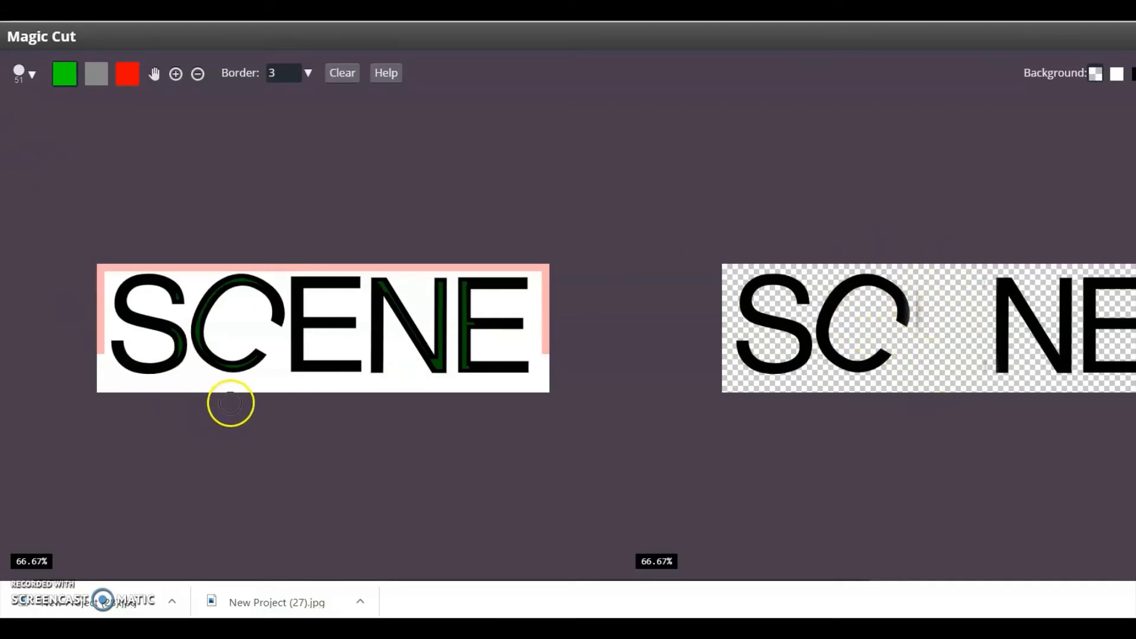
left_click(64, 73)
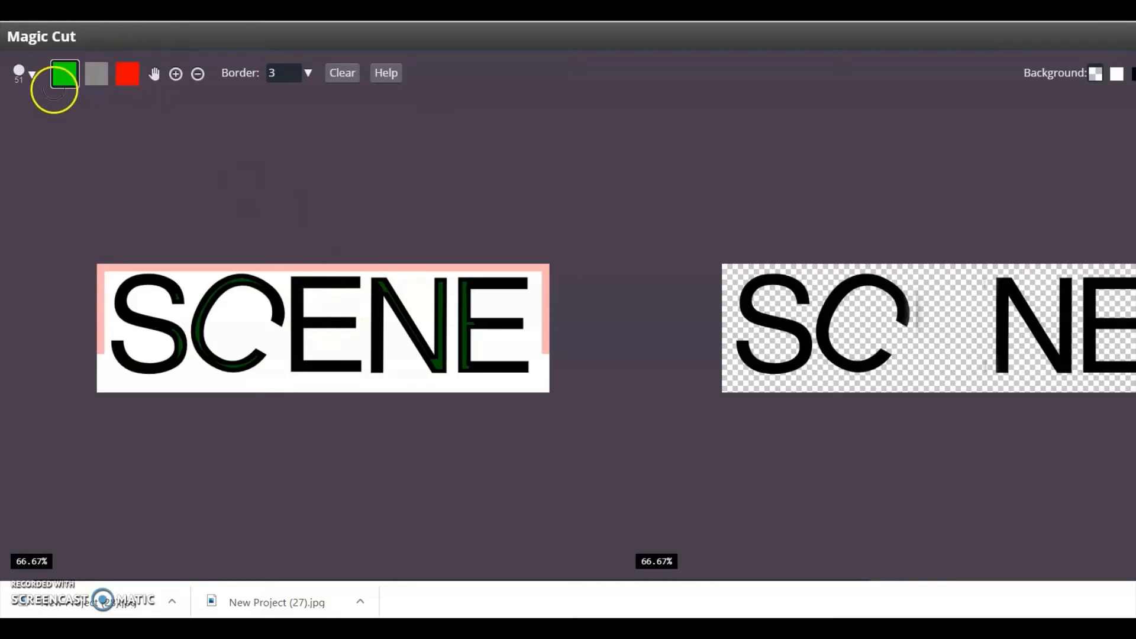
left_click(21, 73)
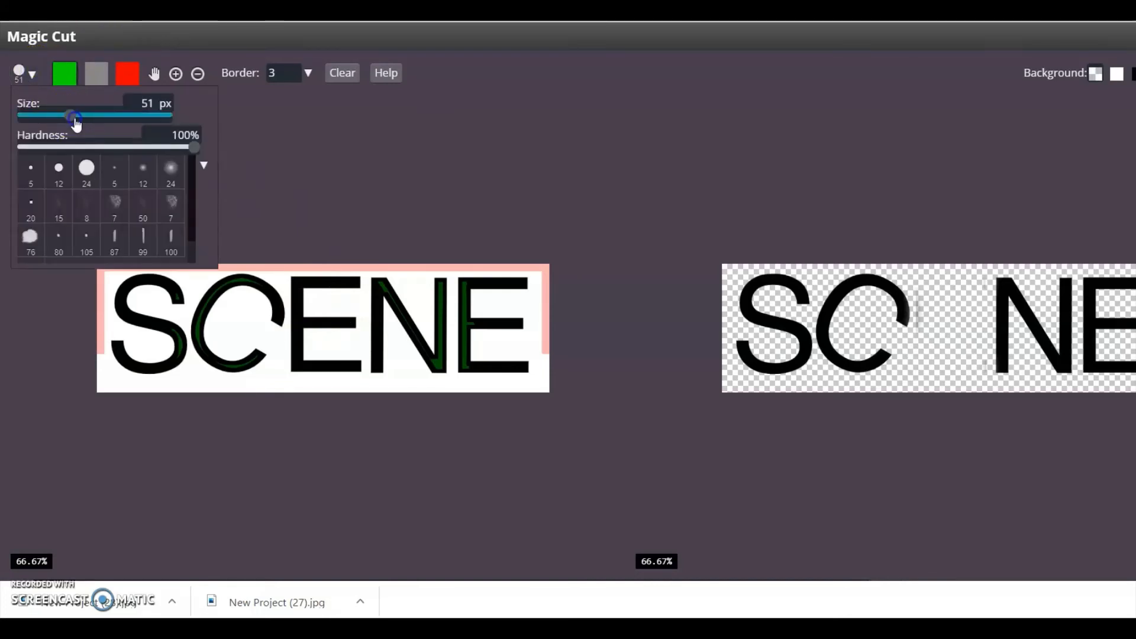
left_click_drag(70, 115, 41, 116)
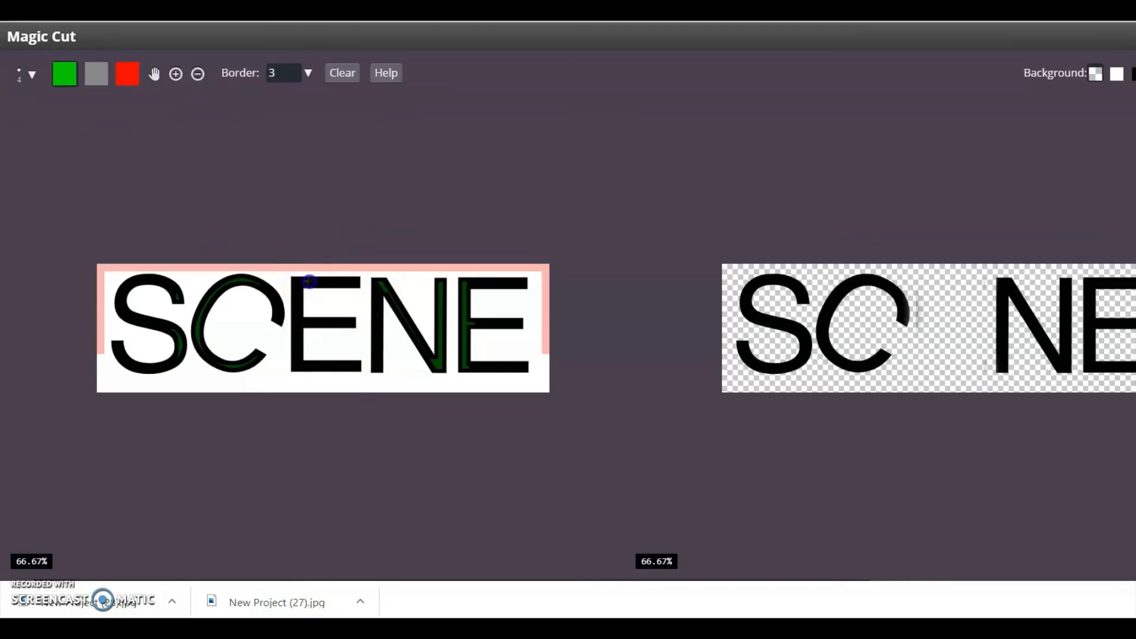
mouse_move(342, 306)
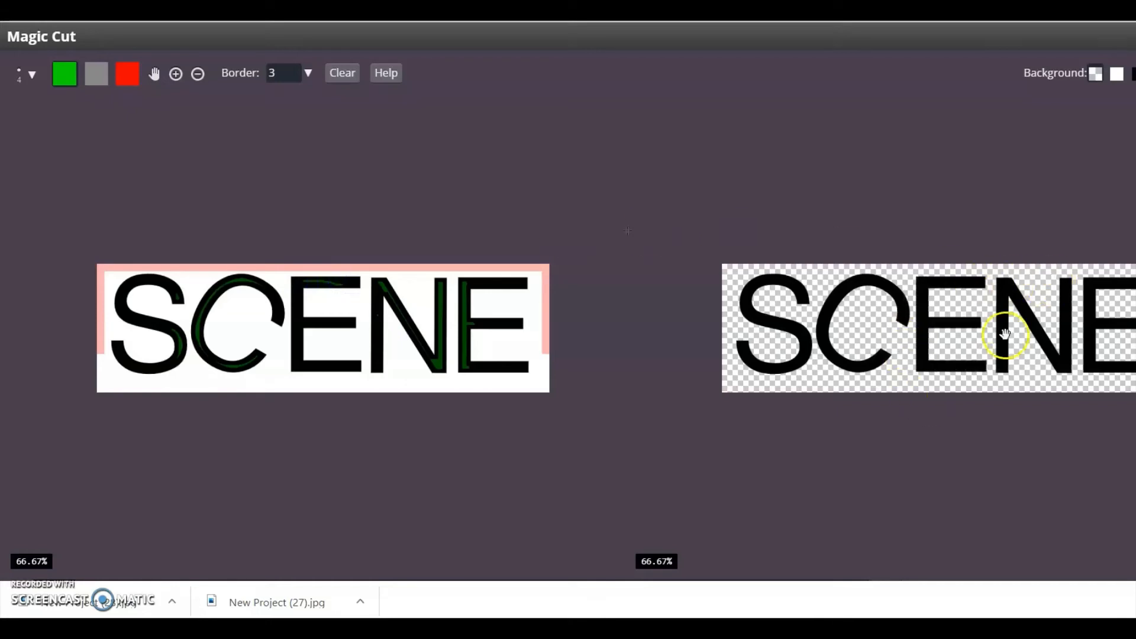
mouse_move(953, 331)
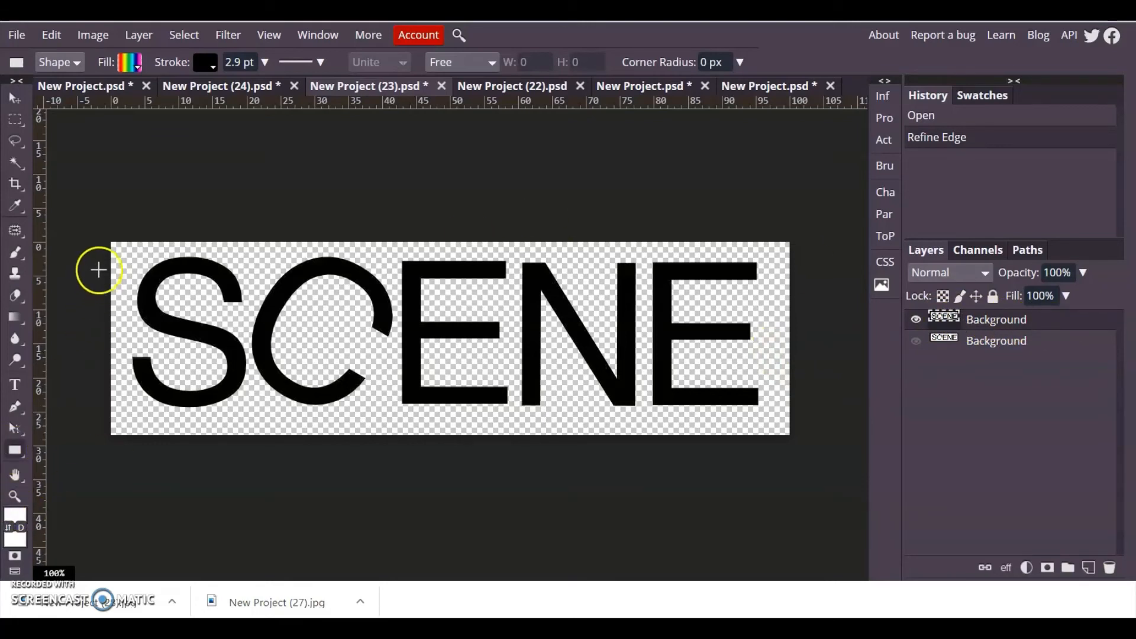
Draw a gradient rectangle over SCENE, clip it to the letters, then switch to the SOEZE document
left_click_drag(98, 270, 246, 277)
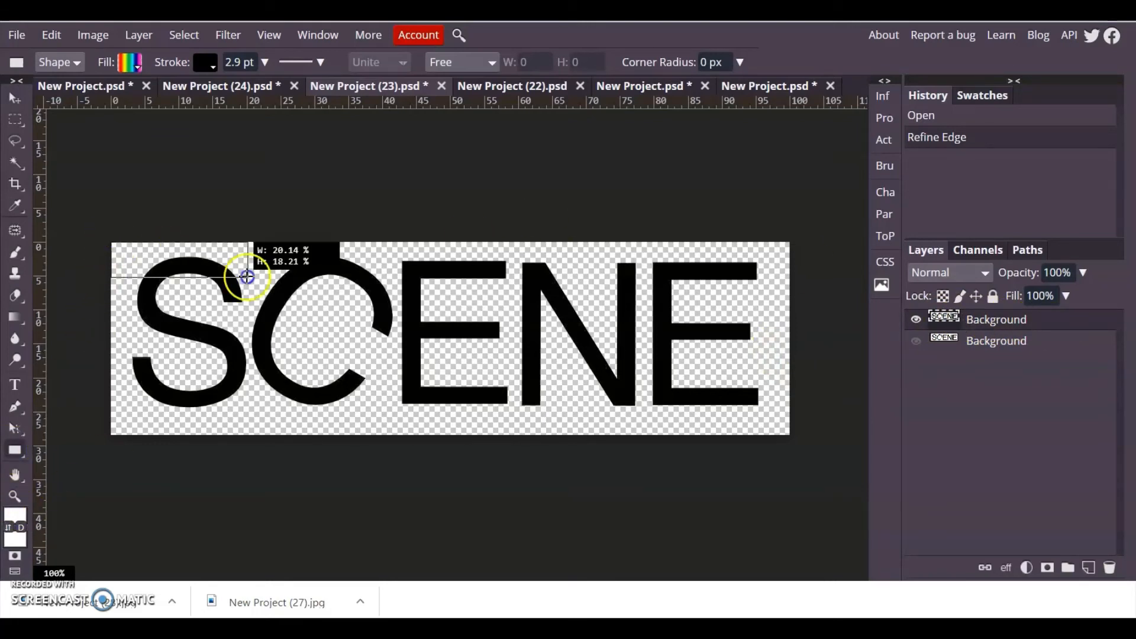
left_click_drag(113, 242, 788, 434)
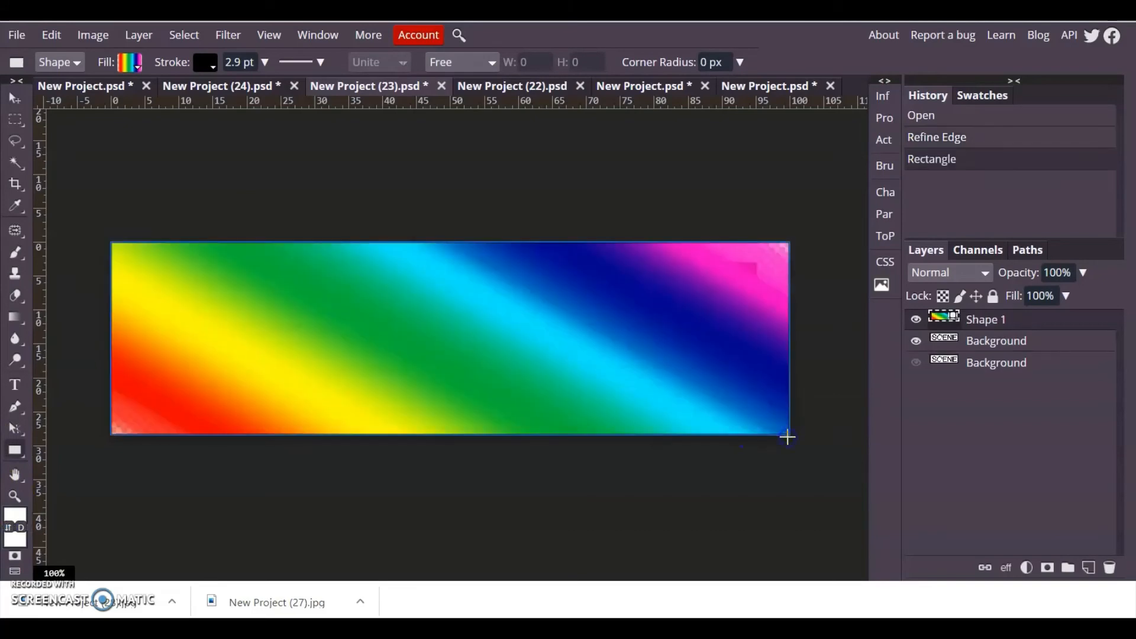
right_click(985, 320)
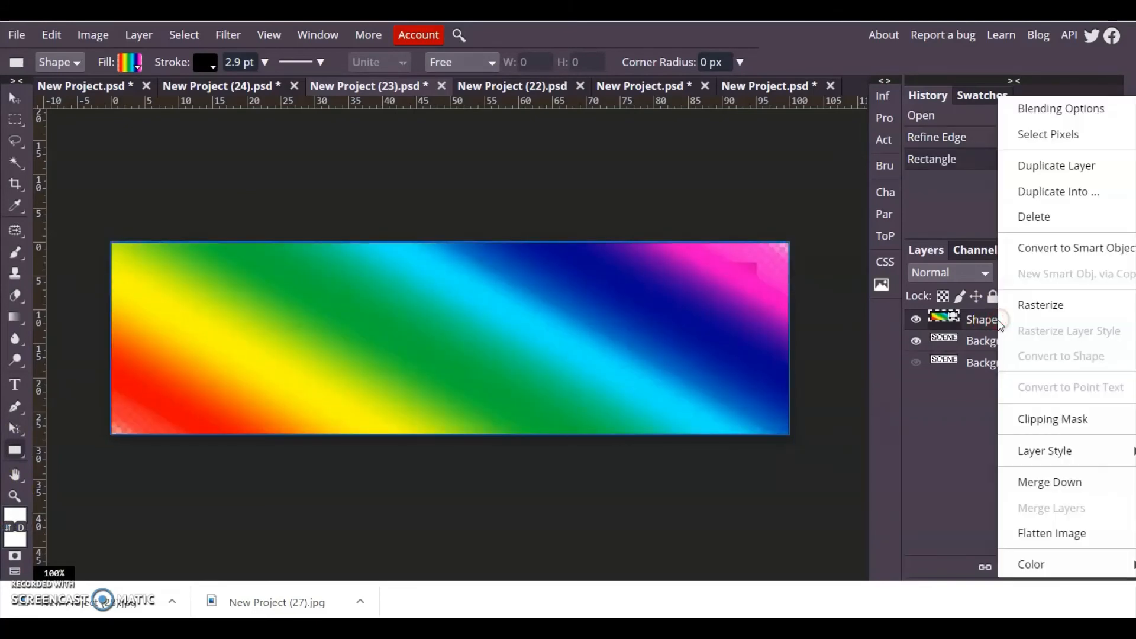
left_click(1052, 418)
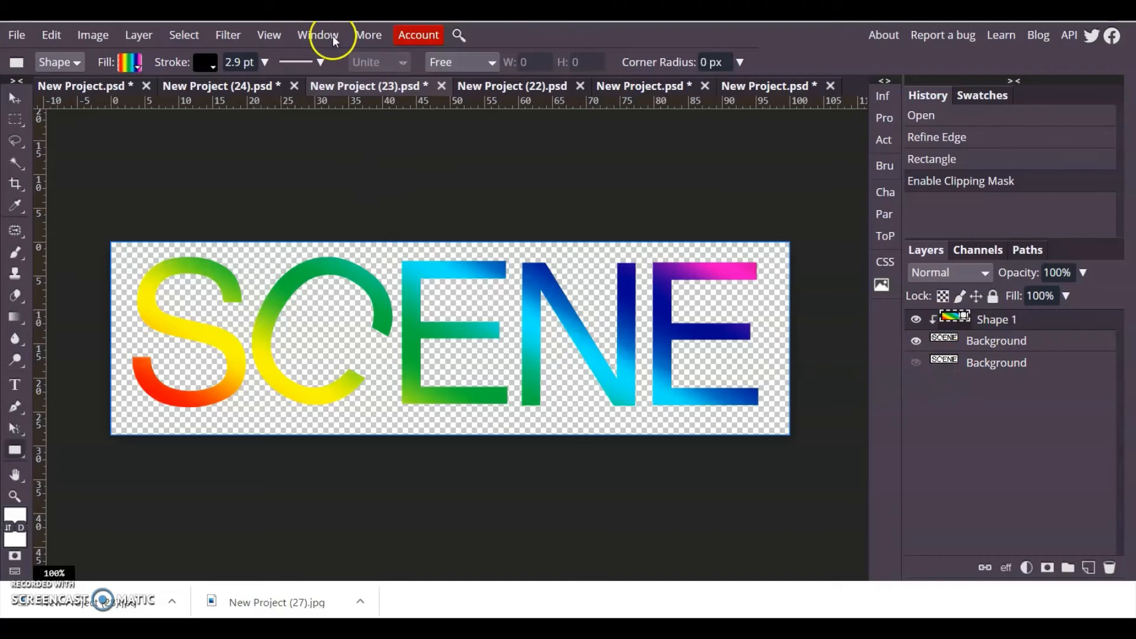
left_click(520, 85)
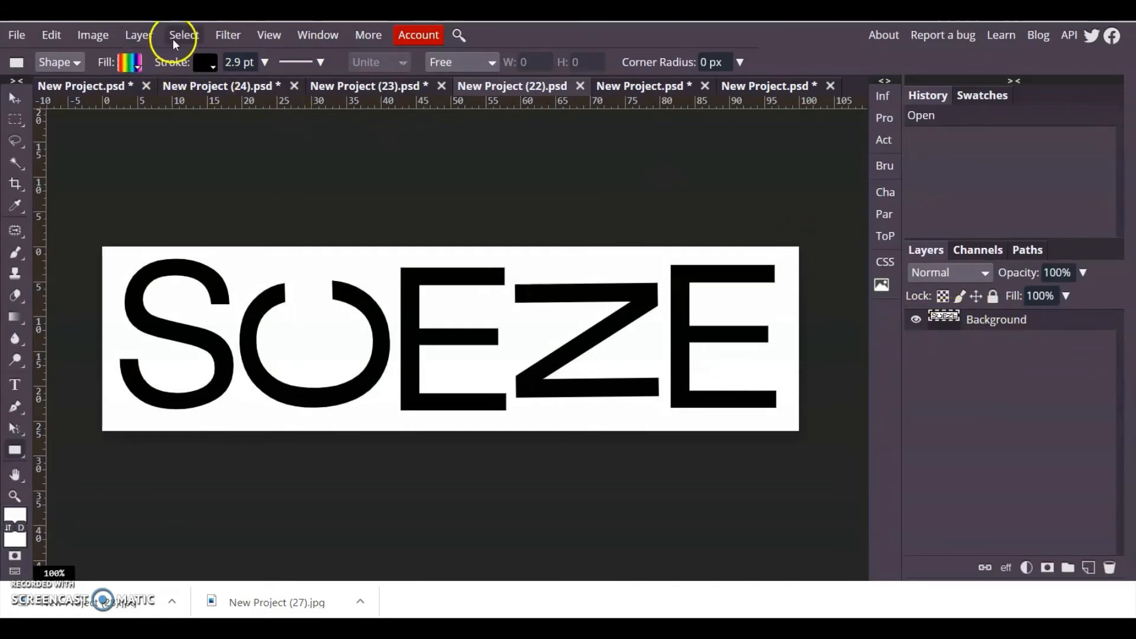
Start Magic Cut on the SOEZE logo with the keep brush and adjust the brush size
left_click(183, 34)
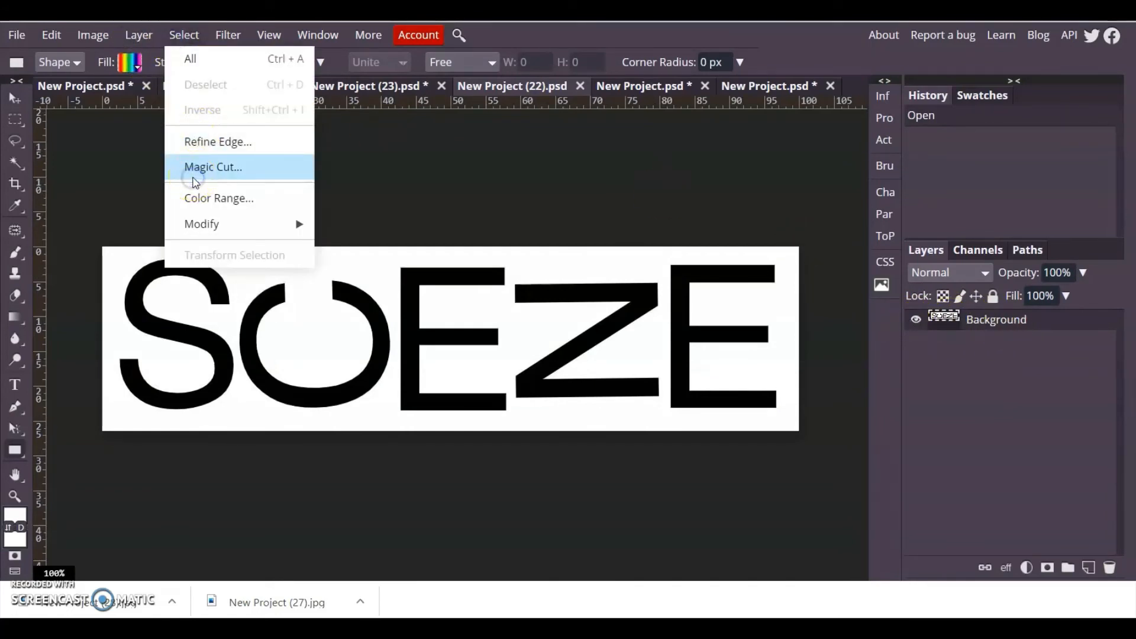
left_click(213, 167)
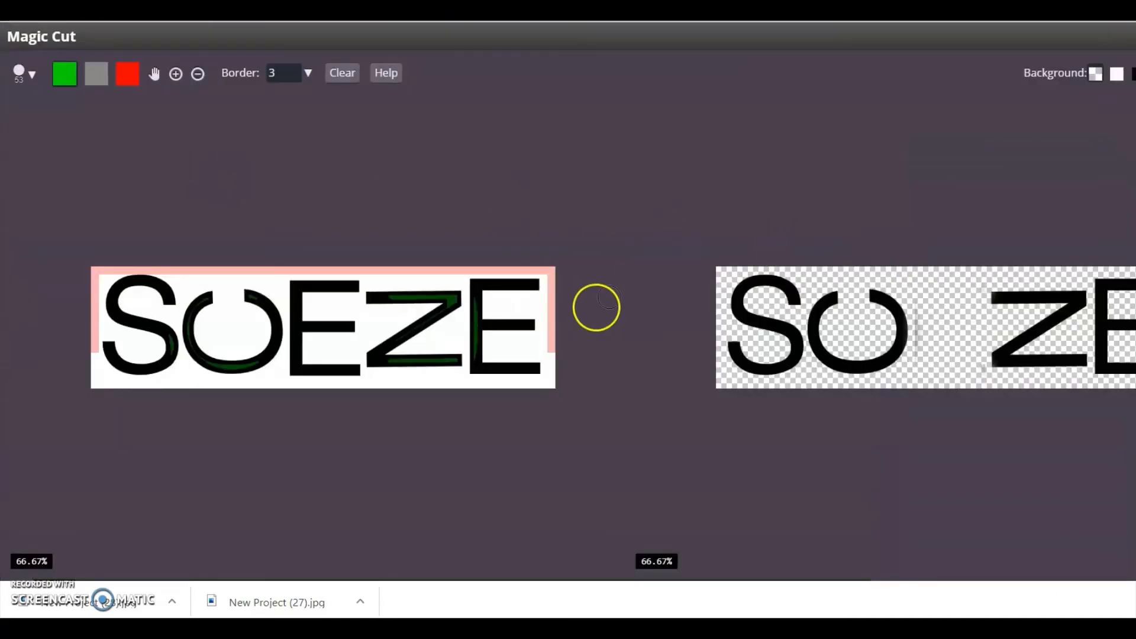
left_click(63, 74)
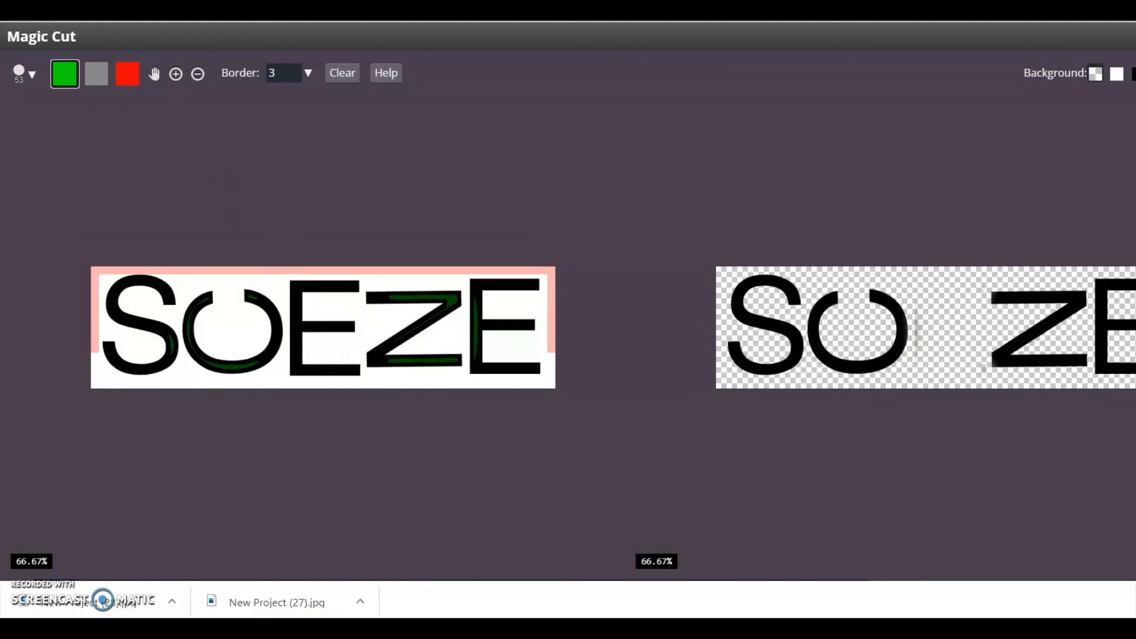
left_click(25, 73)
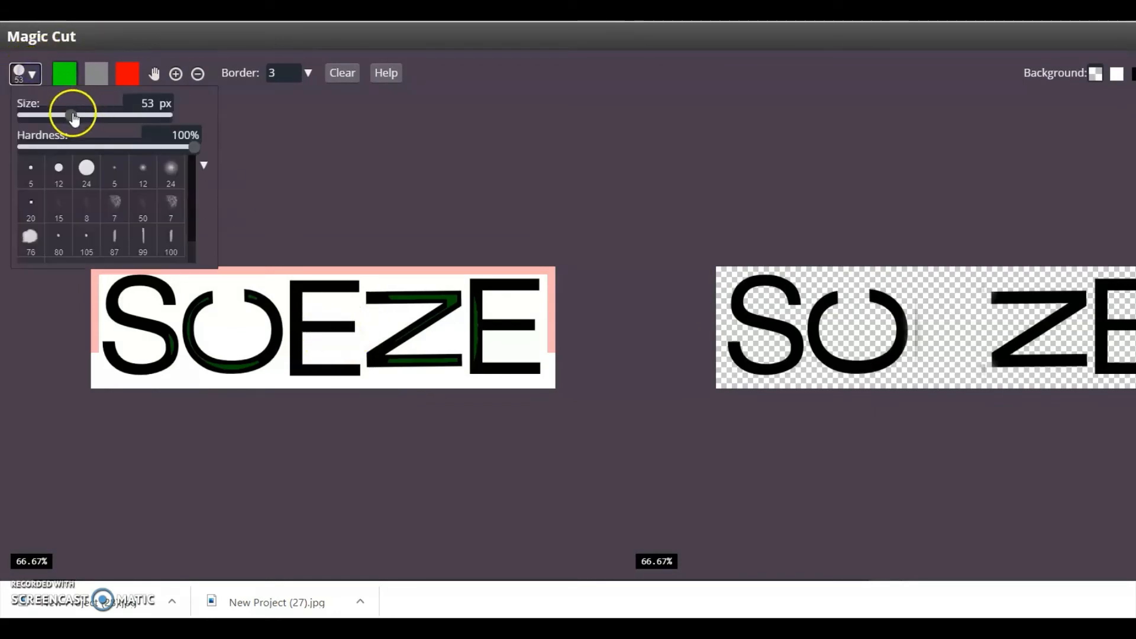
left_click_drag(73, 115, 54, 115)
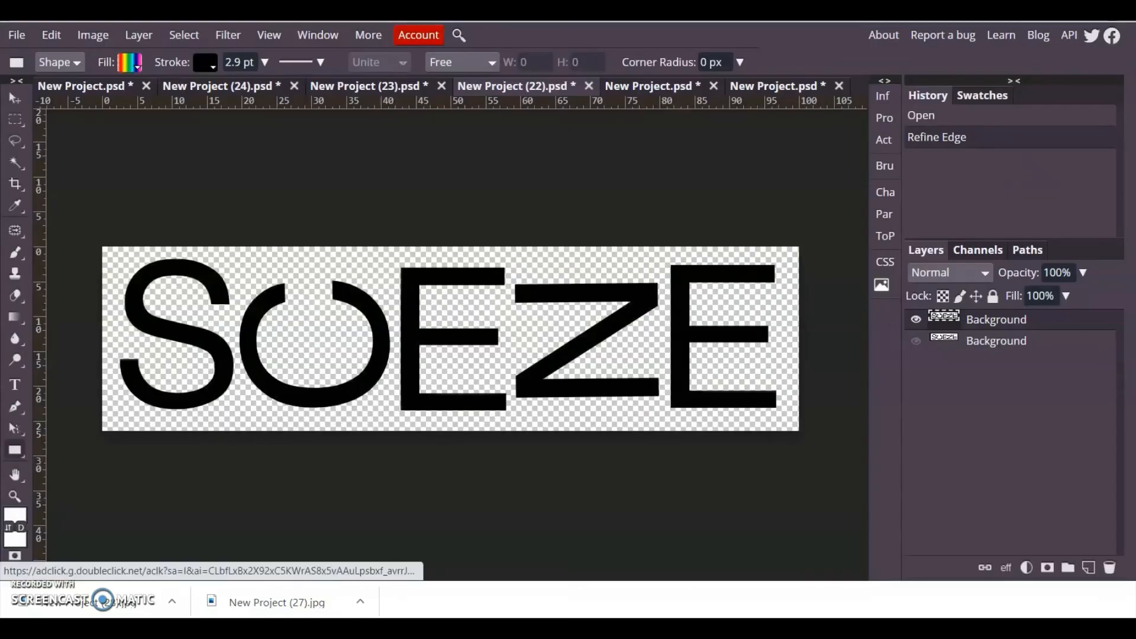
Draw a rectangle over the SOEZE logo and fill it with the purple-to-orange preset gradient
left_click(13, 448)
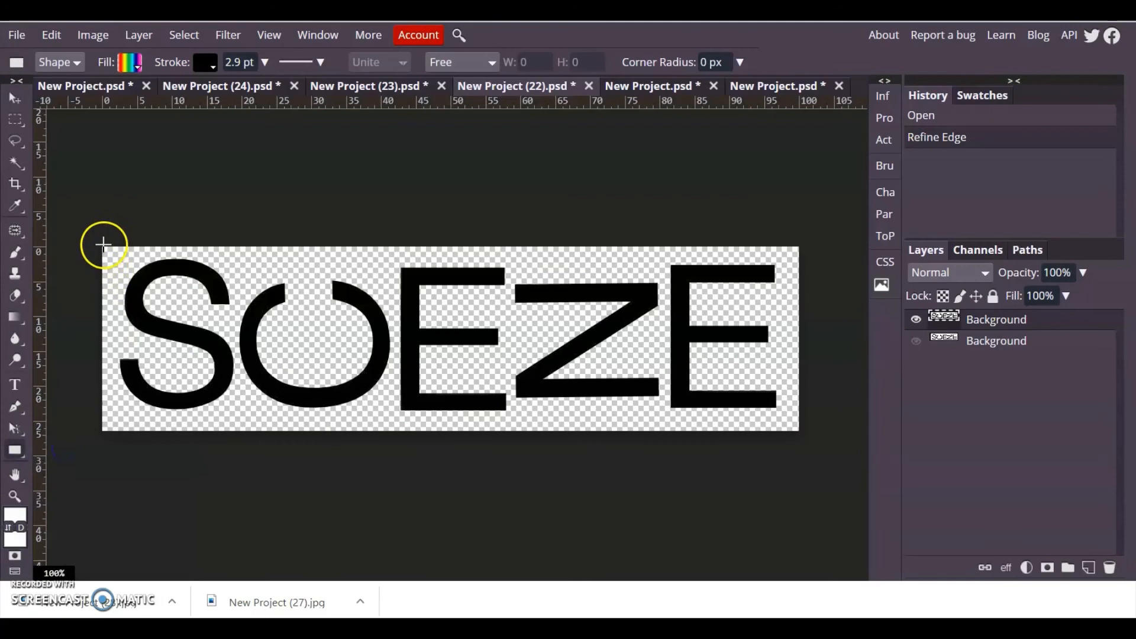
left_click_drag(104, 246, 795, 430)
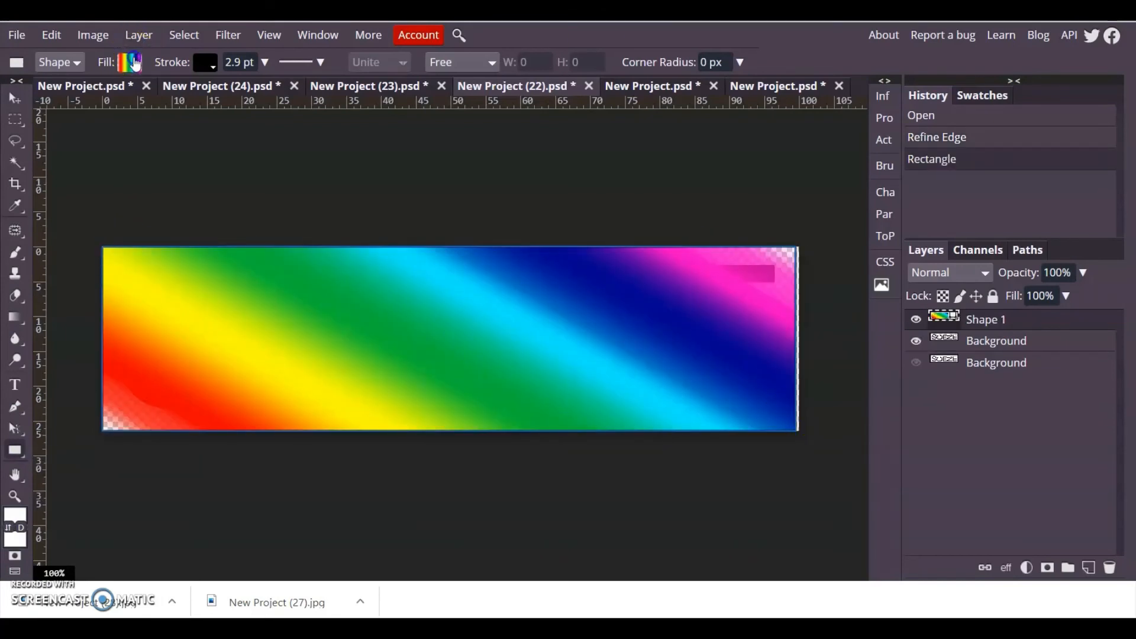
left_click(128, 62)
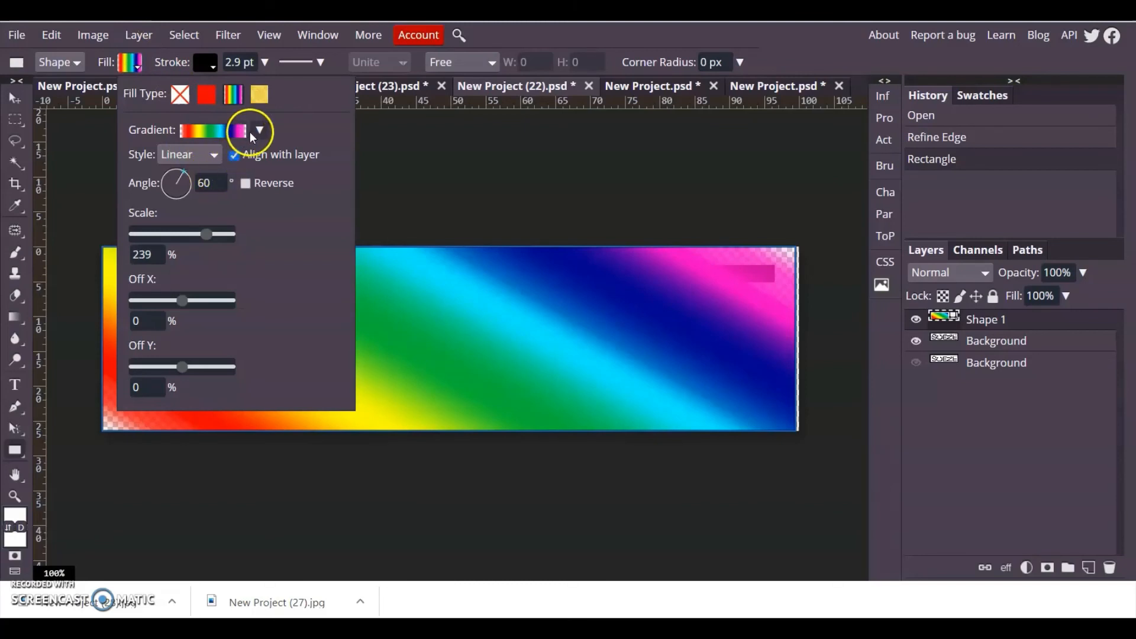
left_click(258, 130)
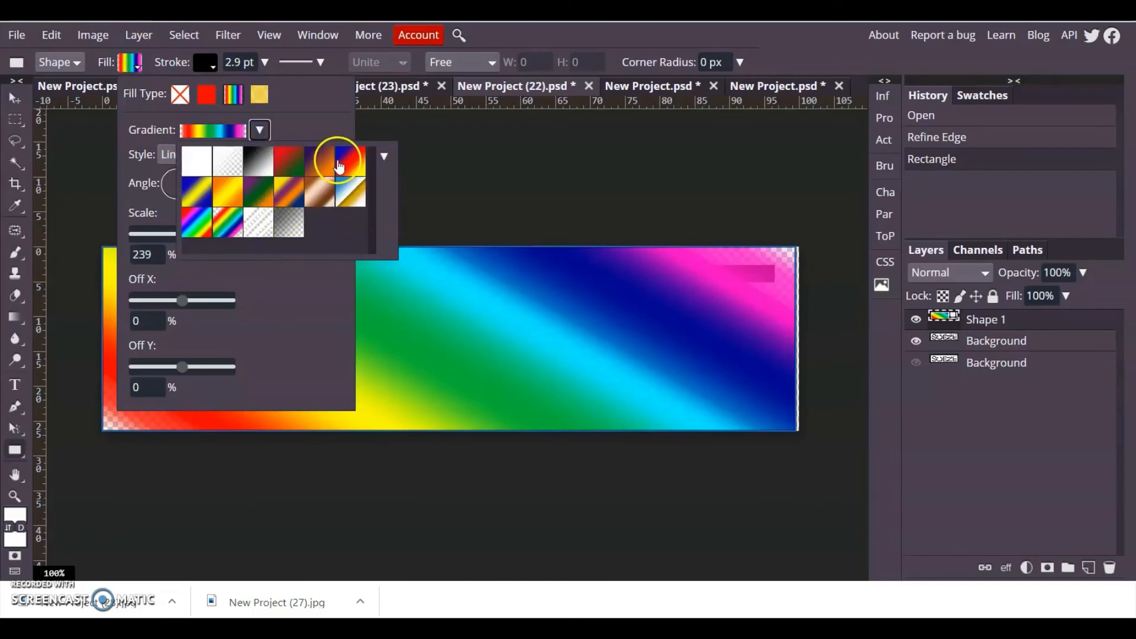
left_click(345, 160)
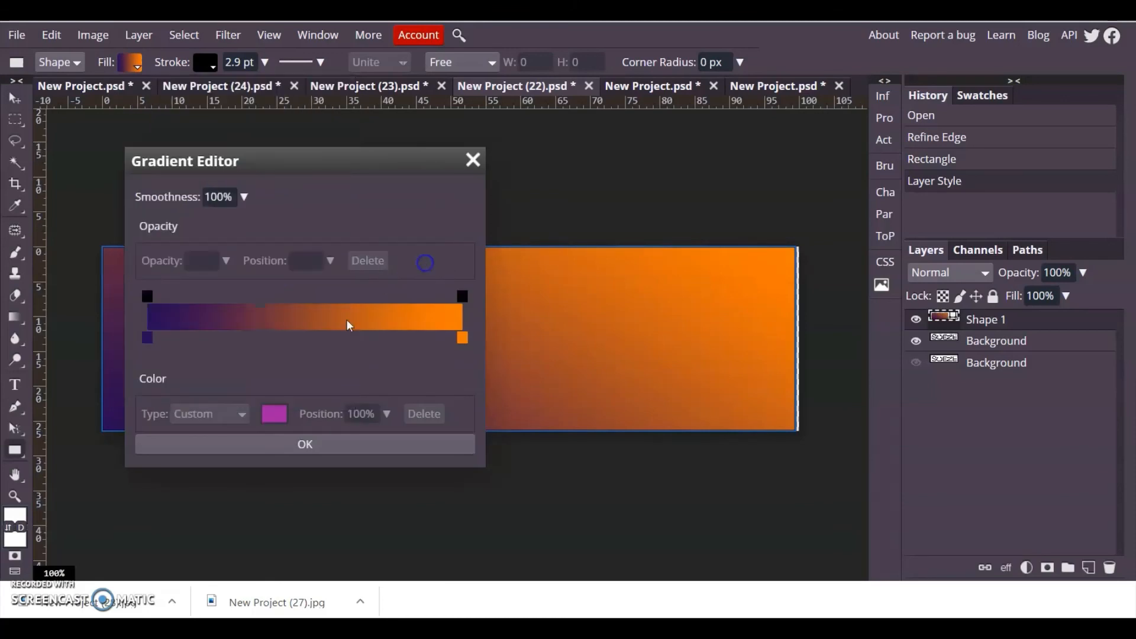
Set the gradient's starting stop to a lighter purple
left_click(147, 338)
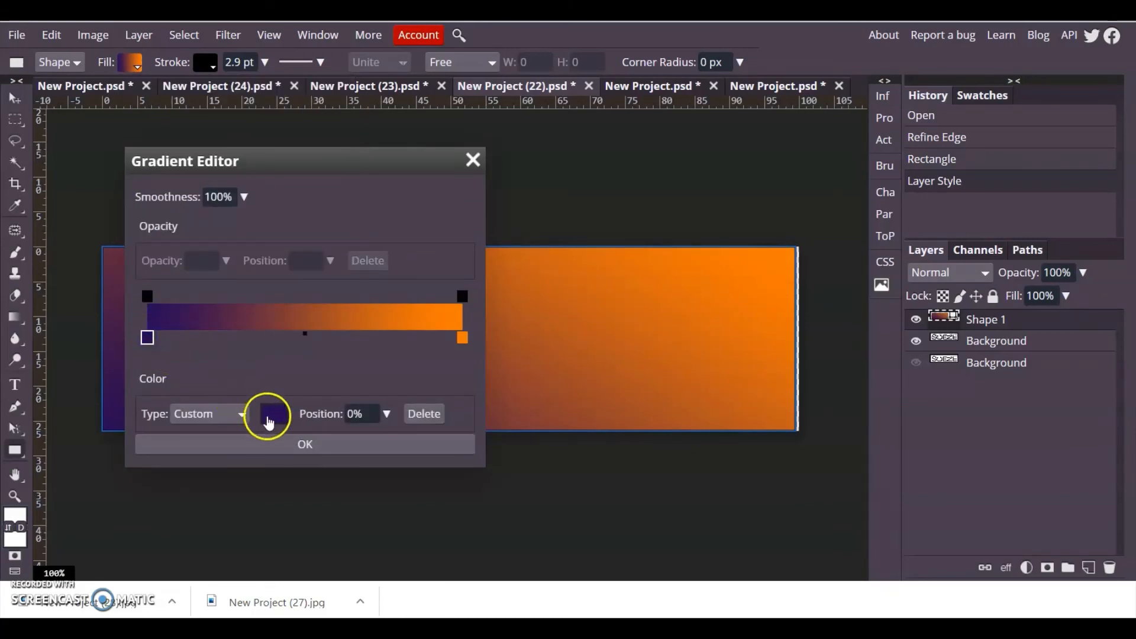
left_click(268, 414)
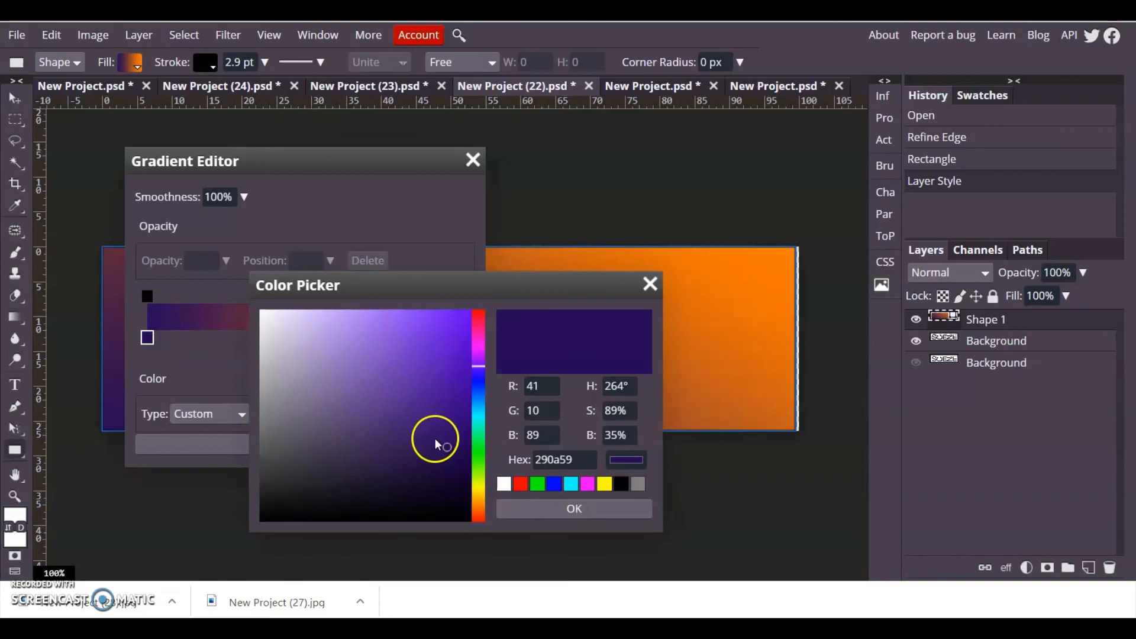
left_click(574, 509)
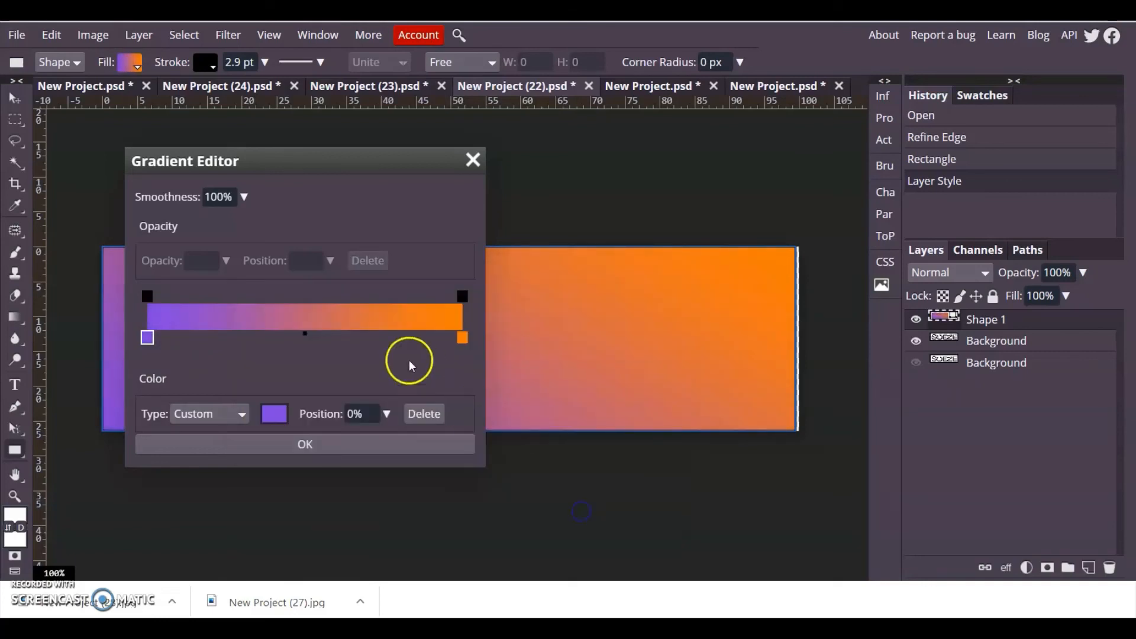
Slide the ending stop's hue to hot pink and apply the purple-to-pink gradient
left_click(461, 338)
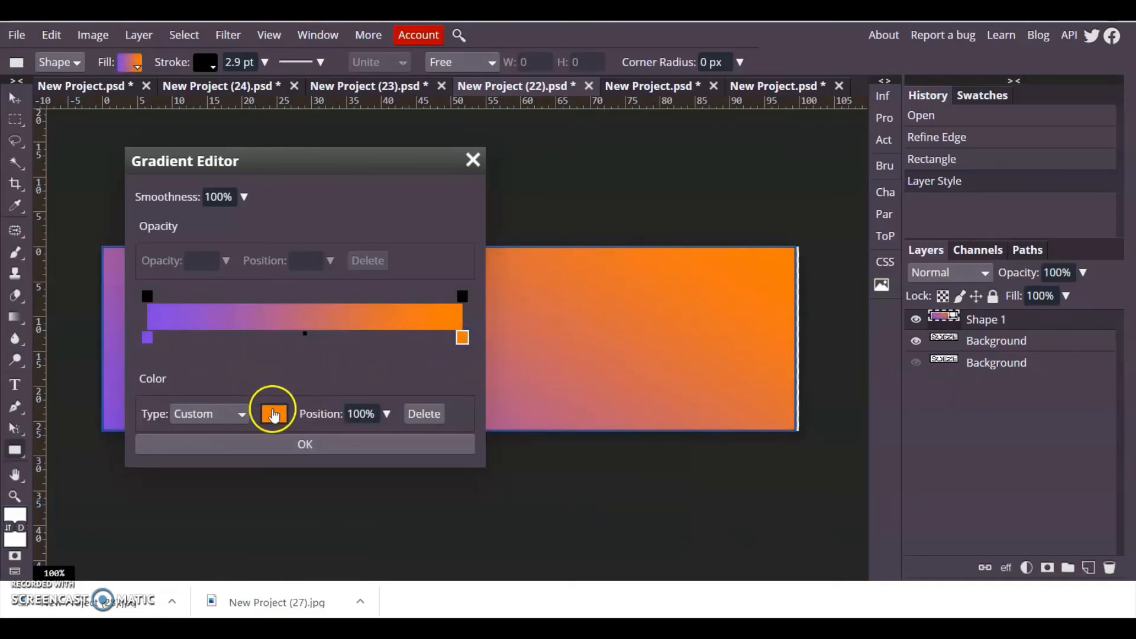
left_click(274, 414)
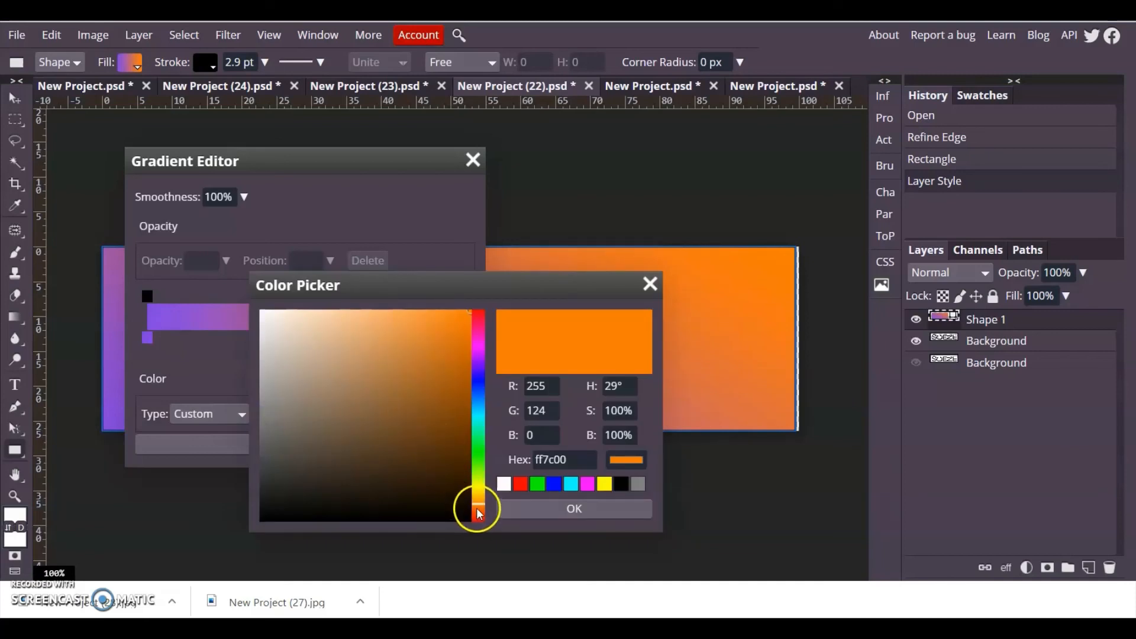
left_click_drag(477, 511, 477, 478)
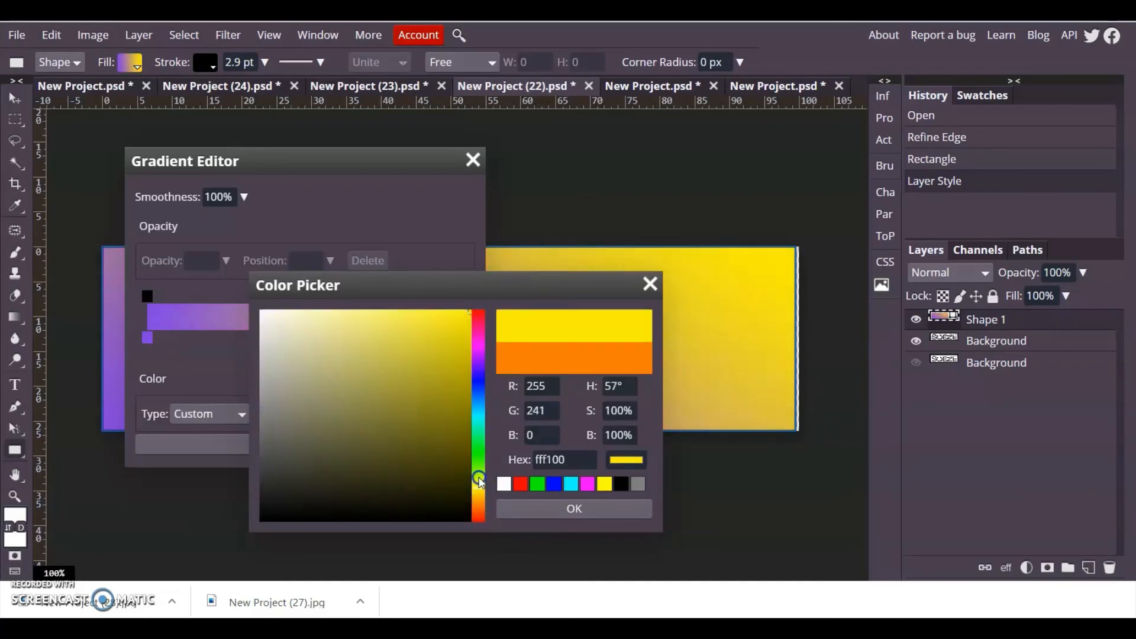
left_click_drag(478, 482, 483, 405)
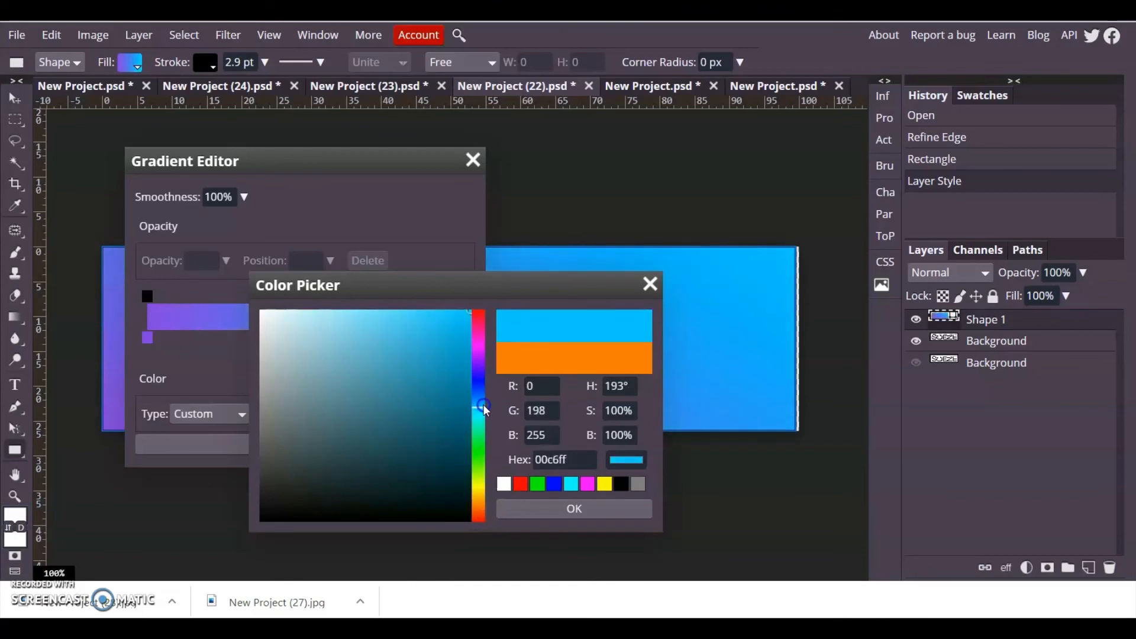
left_click_drag(484, 408, 483, 334)
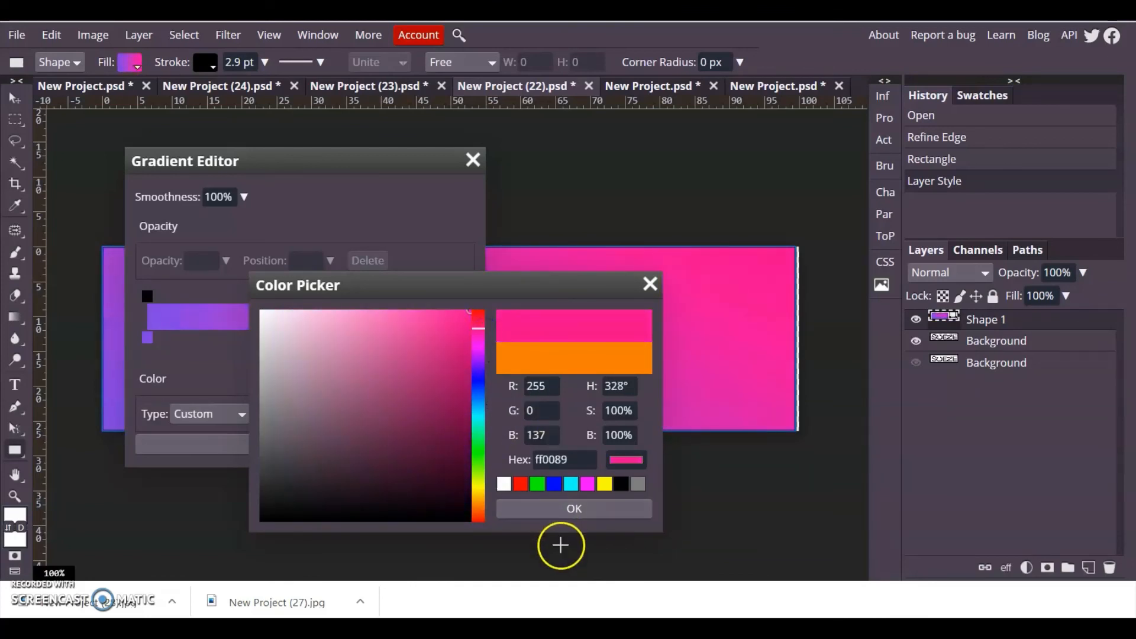
left_click(573, 508)
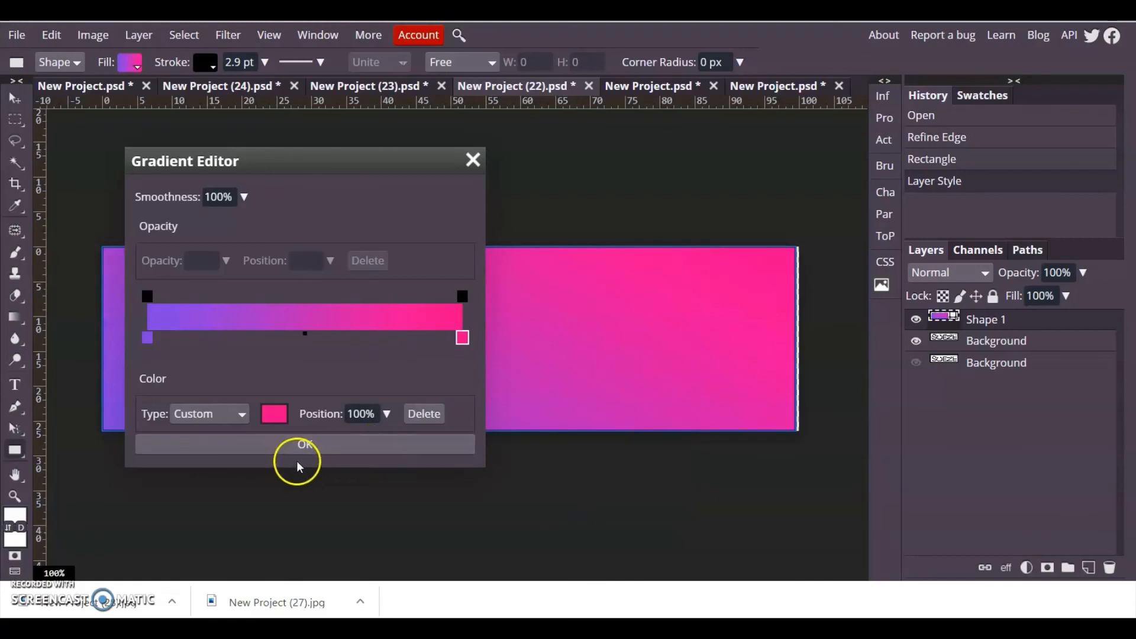
left_click(305, 443)
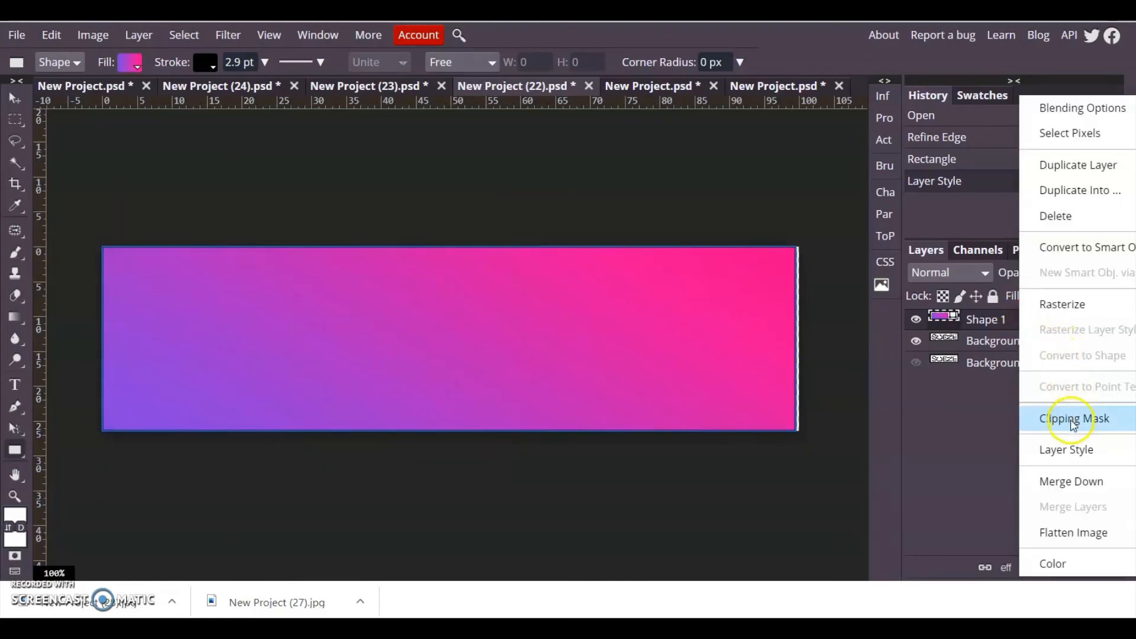
Turn Shape 1 into a clipping mask so the SOEZE letters show the gradient
left_click(1069, 419)
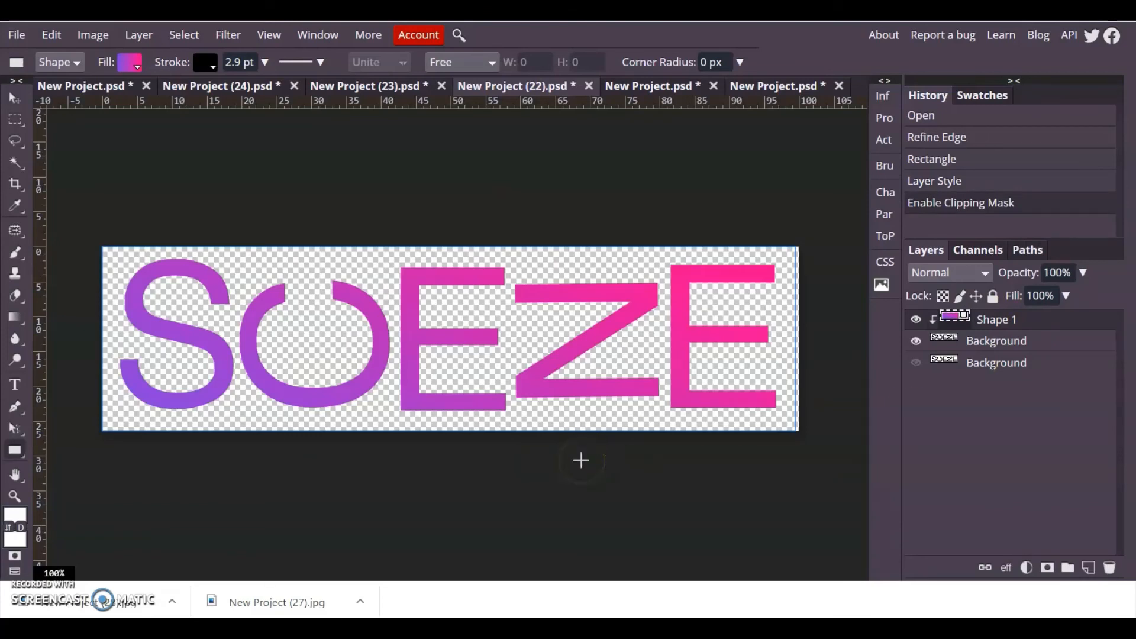
mouse_move(298, 389)
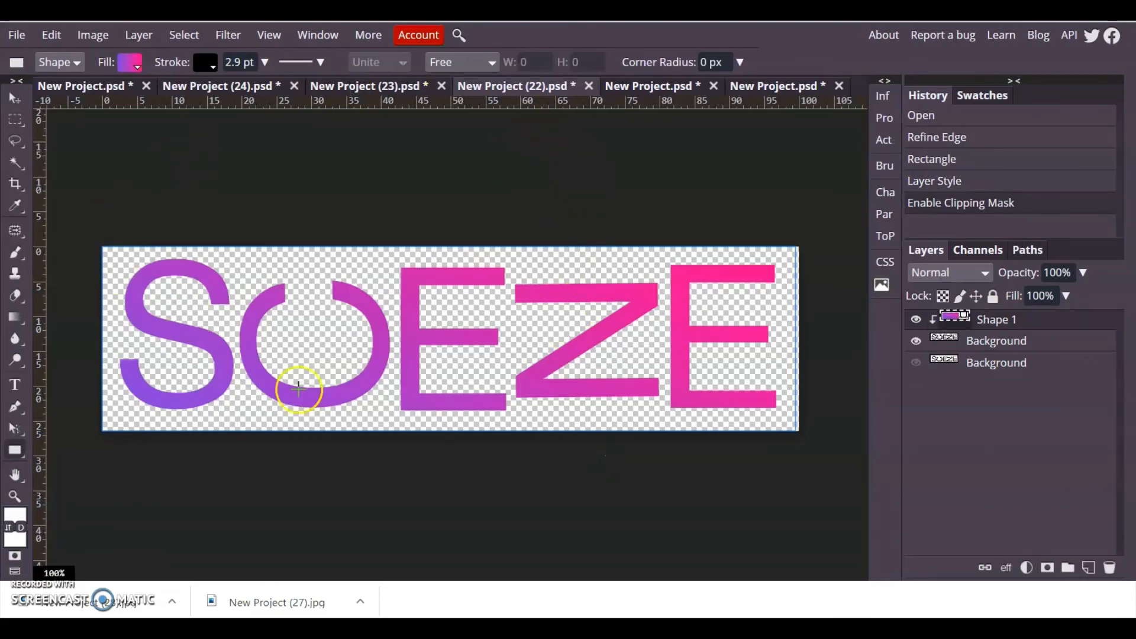
mouse_move(690, 357)
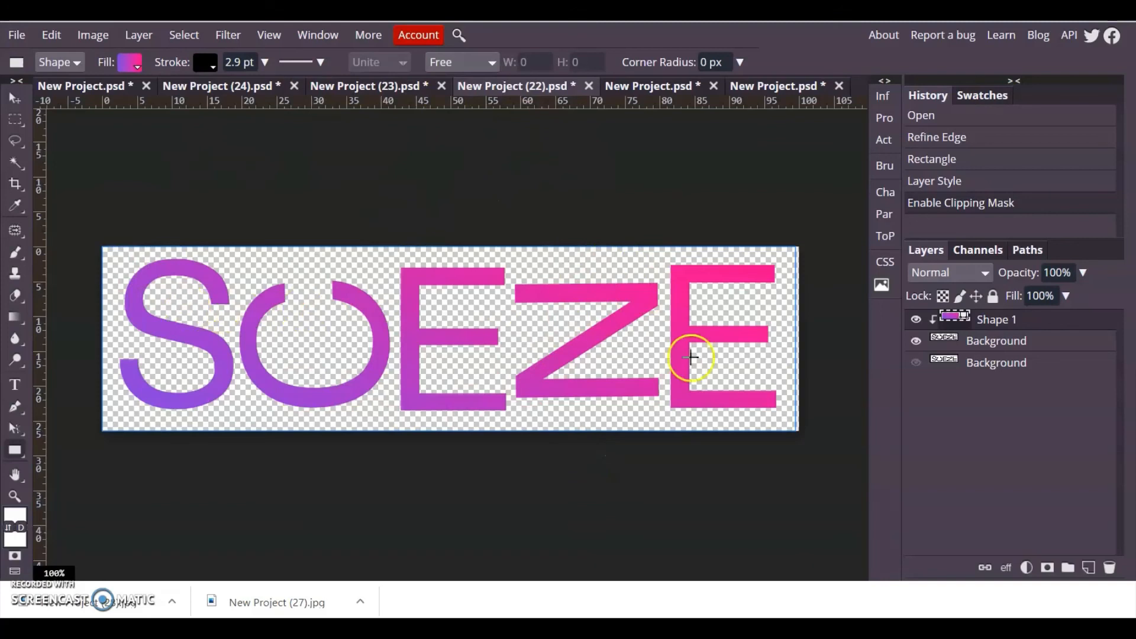
mouse_move(709, 368)
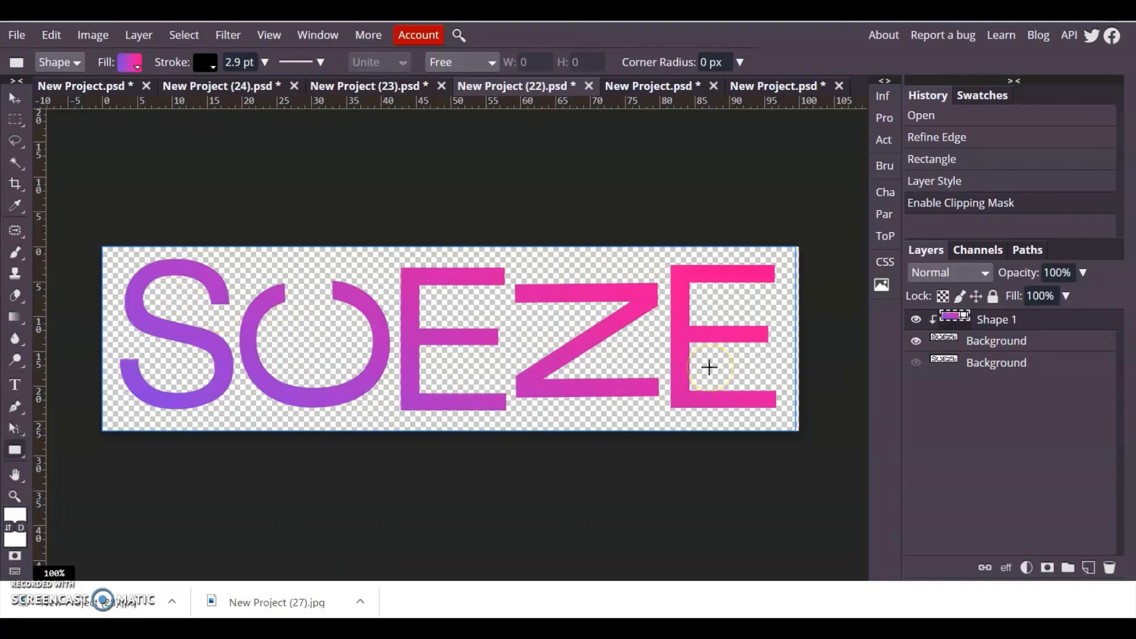